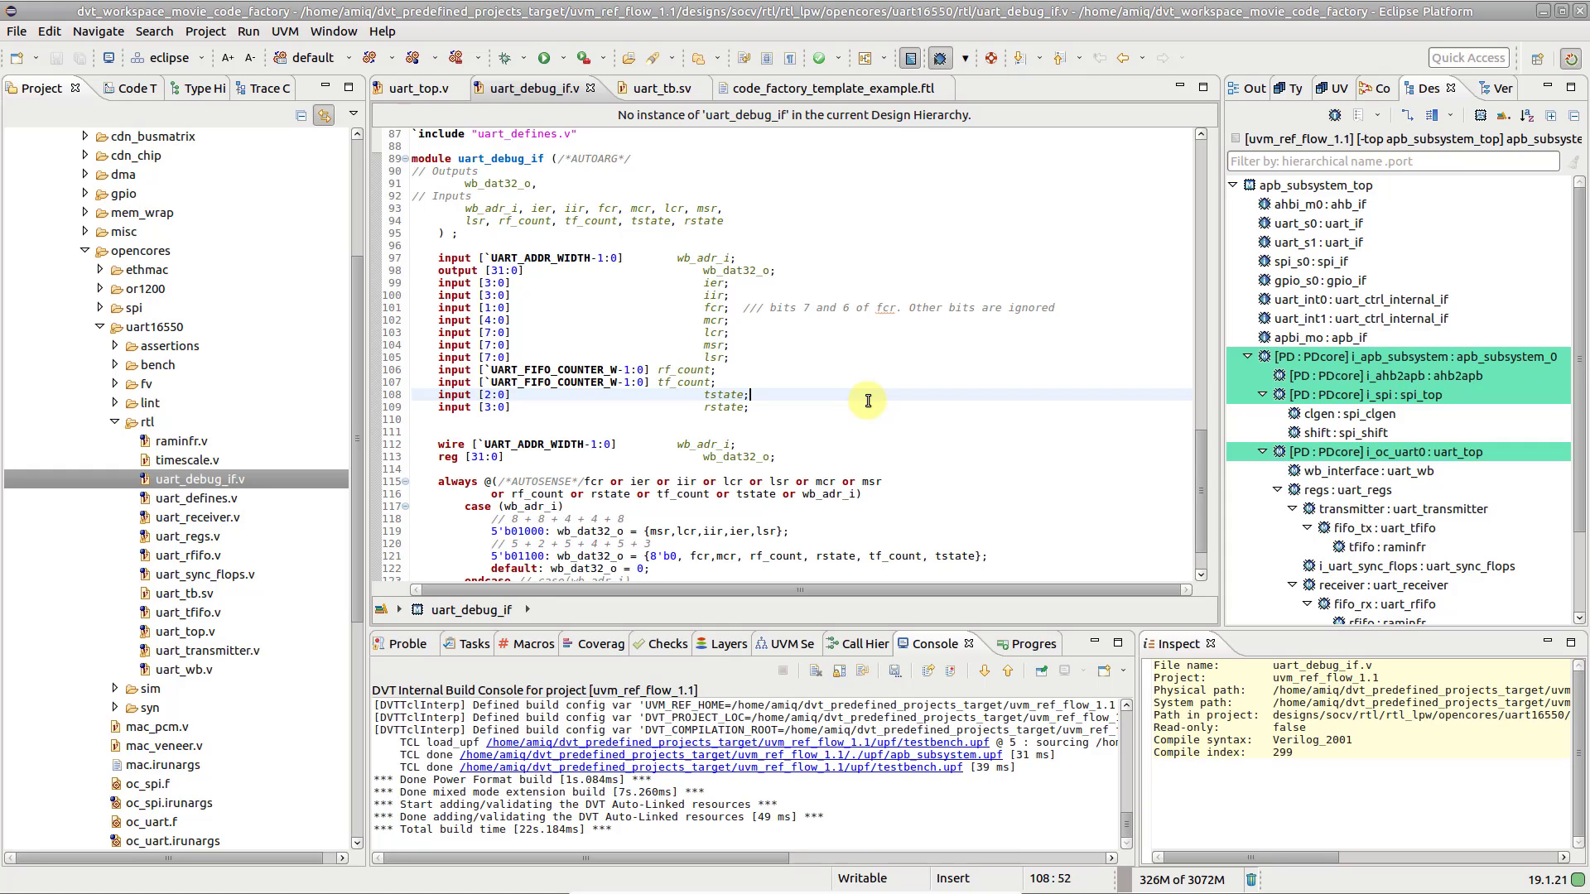
# After a premature testbench attempt, make uart_debug_if the Code Factory input
pyautogui.rightClick(867, 399)
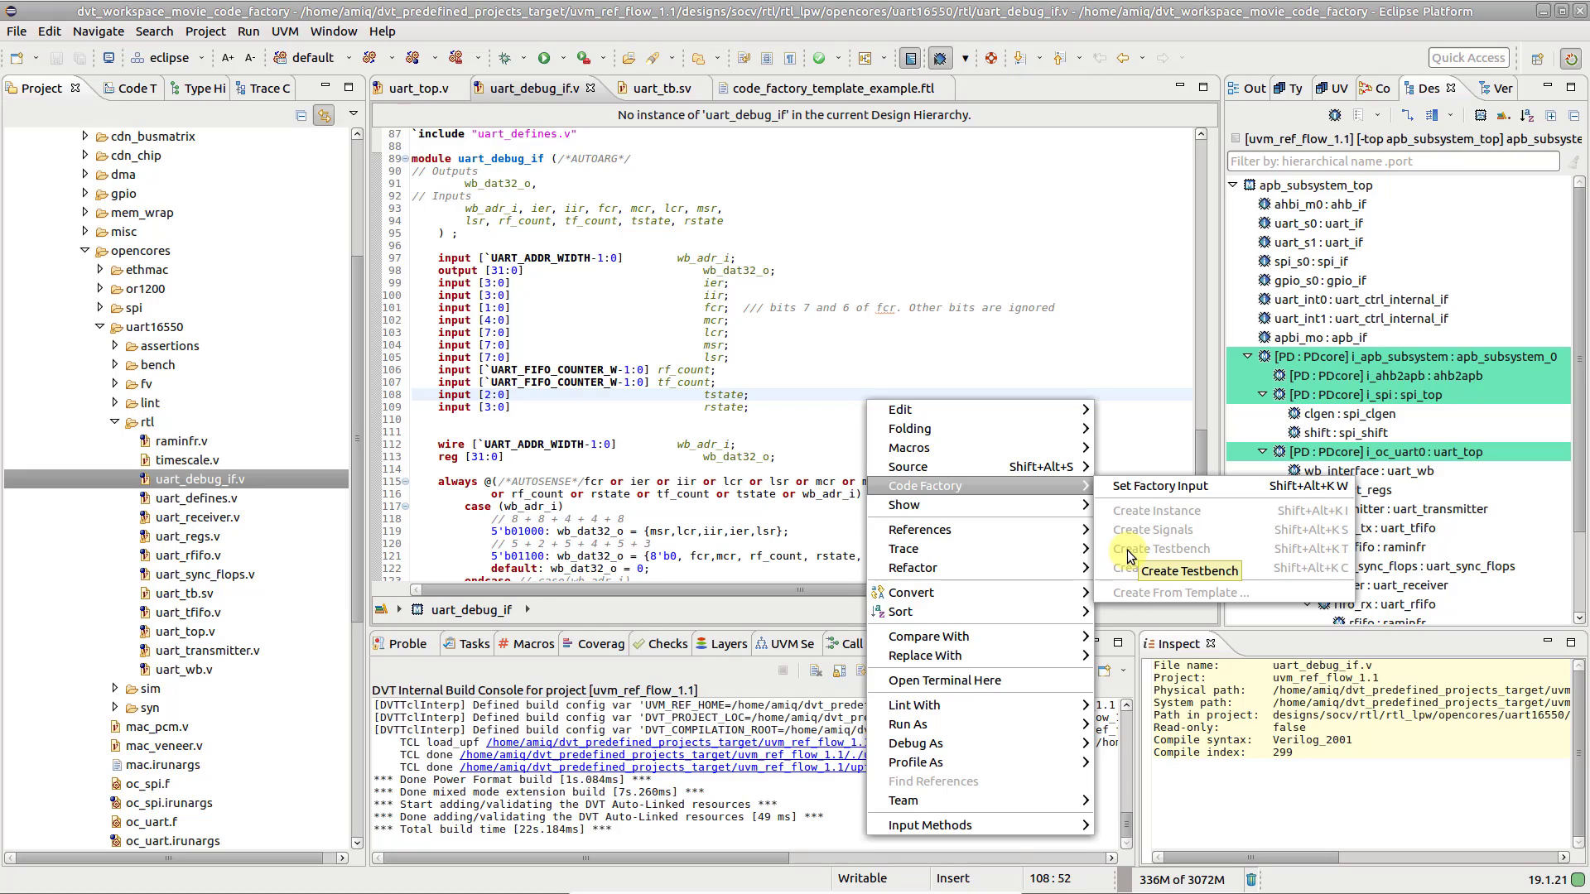
pyautogui.click(1173, 548)
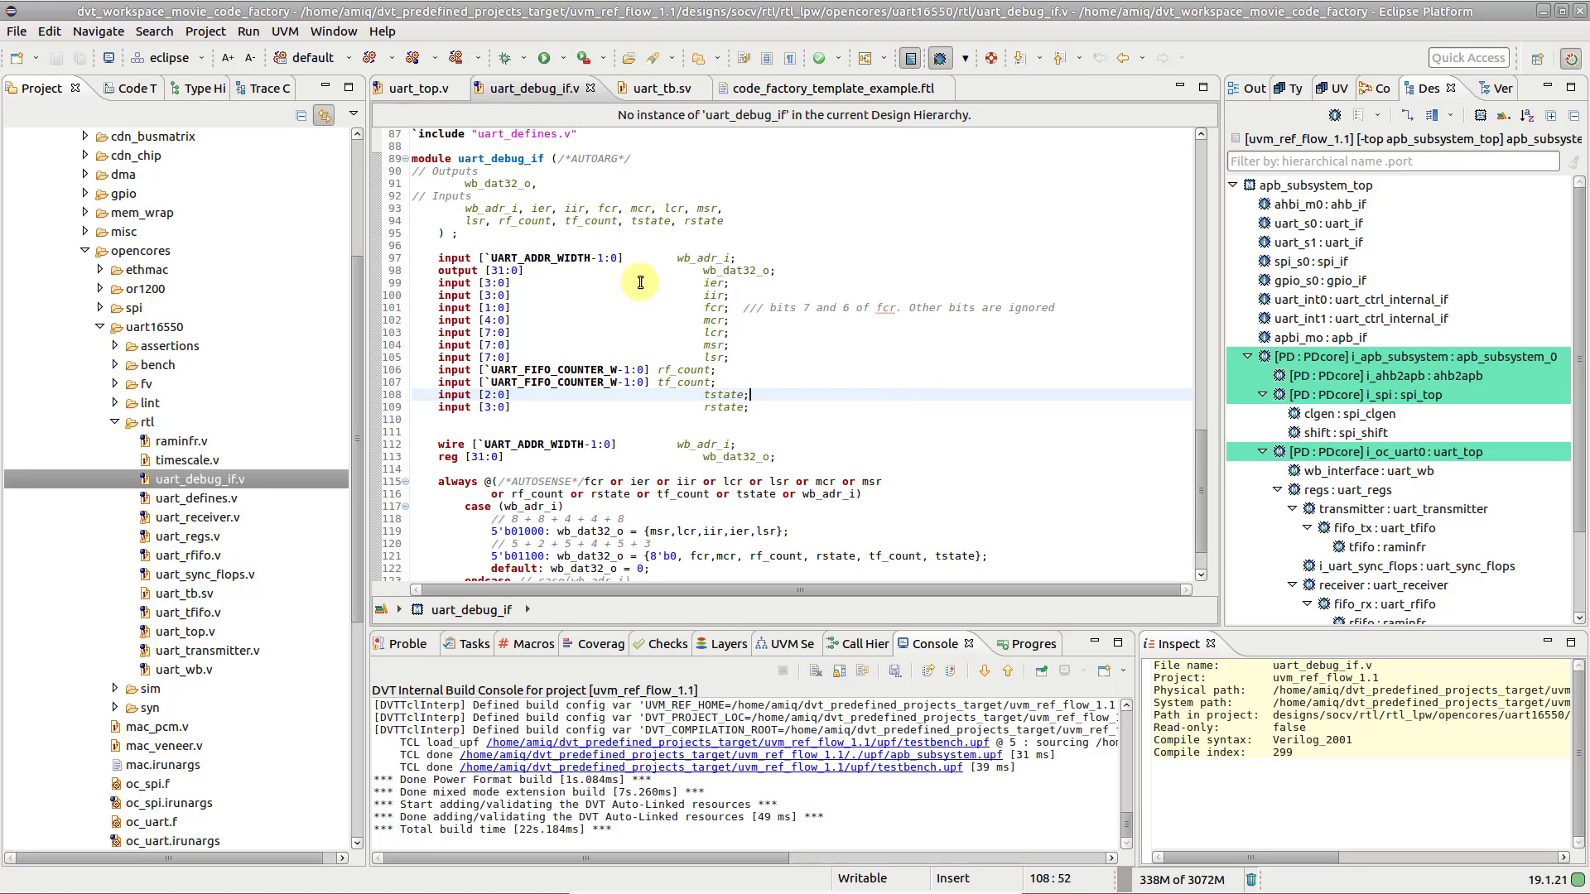
pyautogui.rightClick(517, 159)
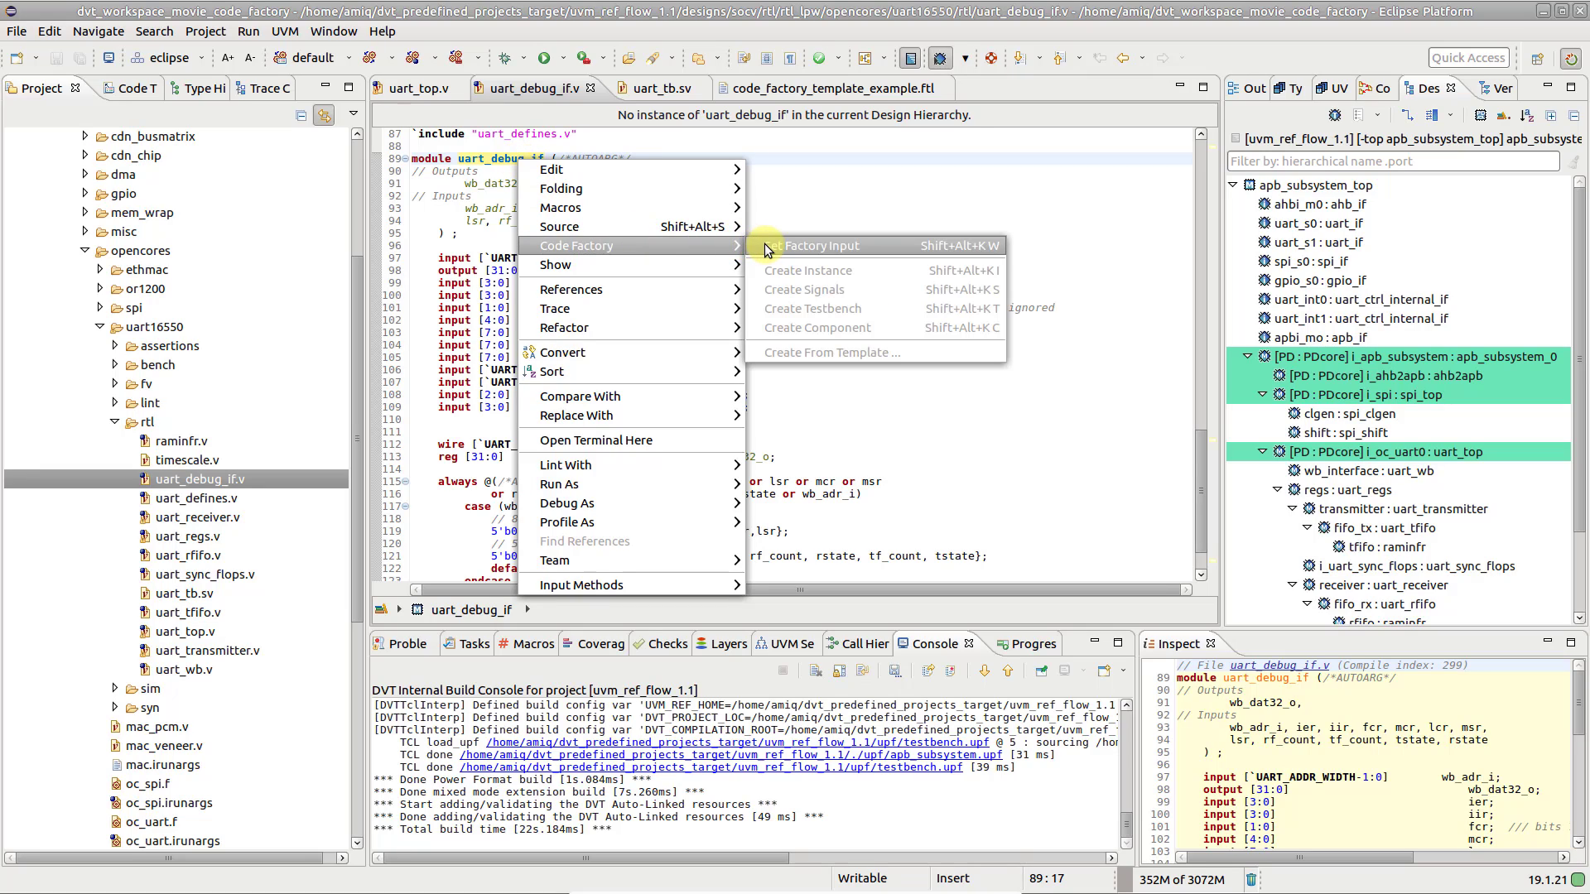
pyautogui.click(818, 245)
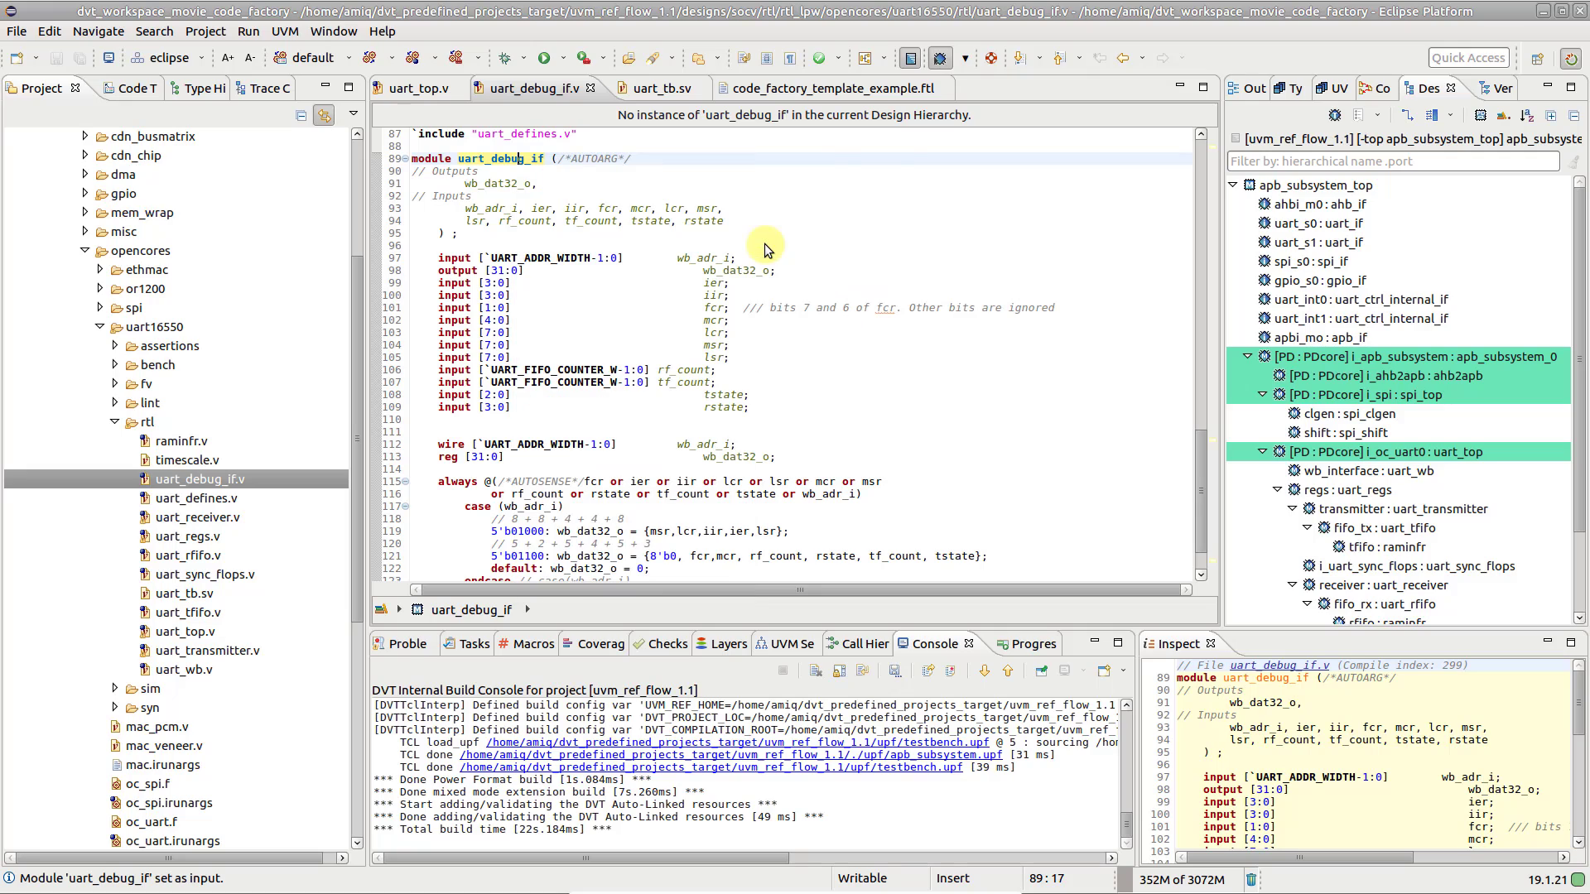
pyautogui.moveTo(658, 431)
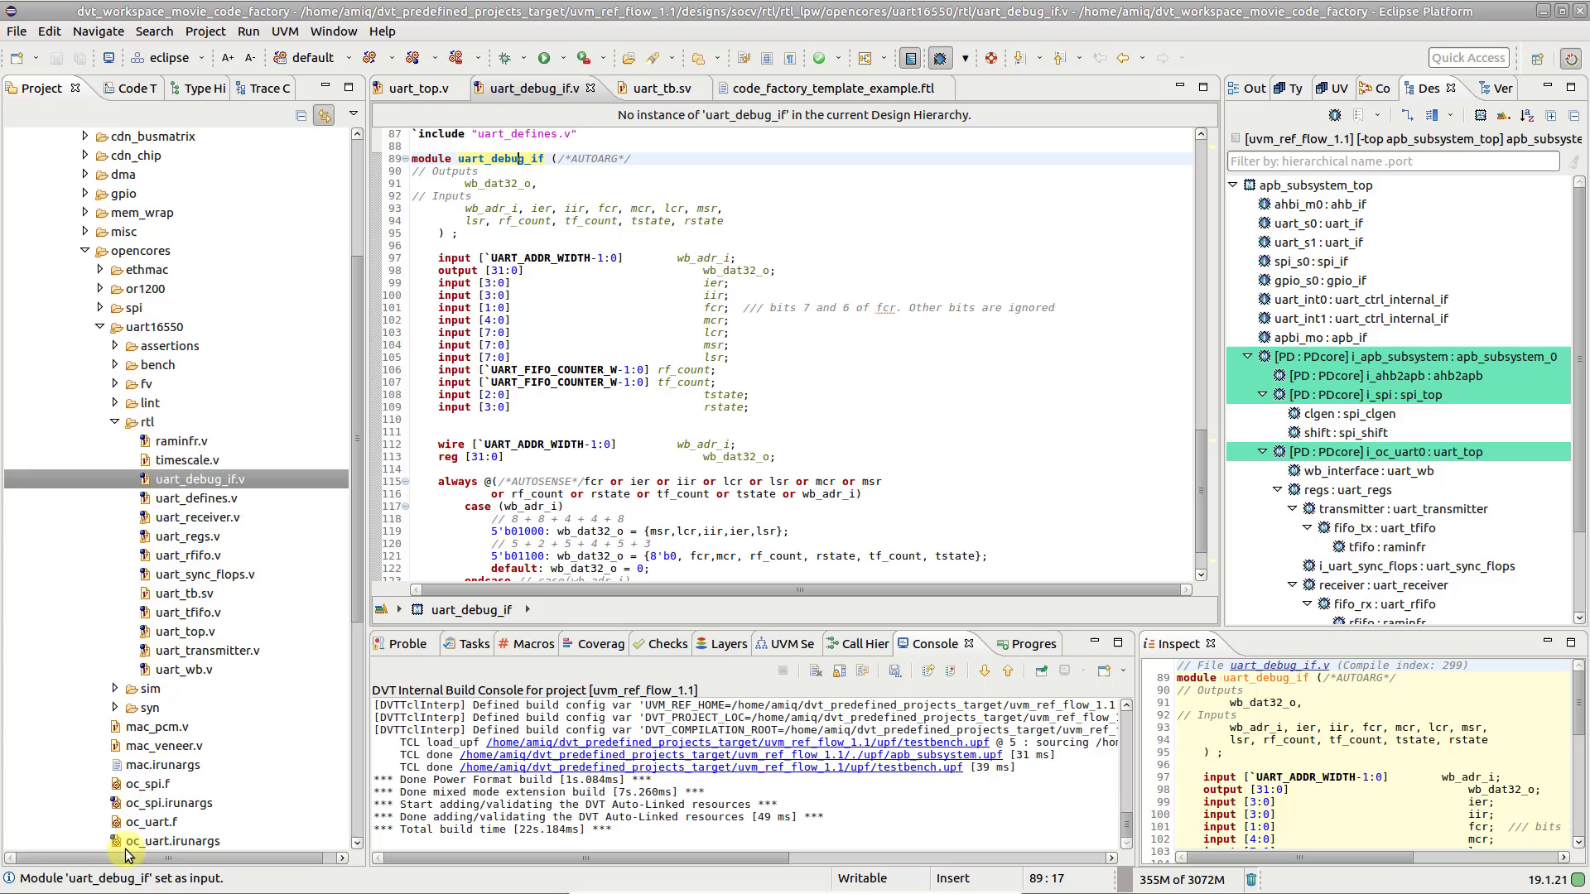
pyautogui.moveTo(74, 873)
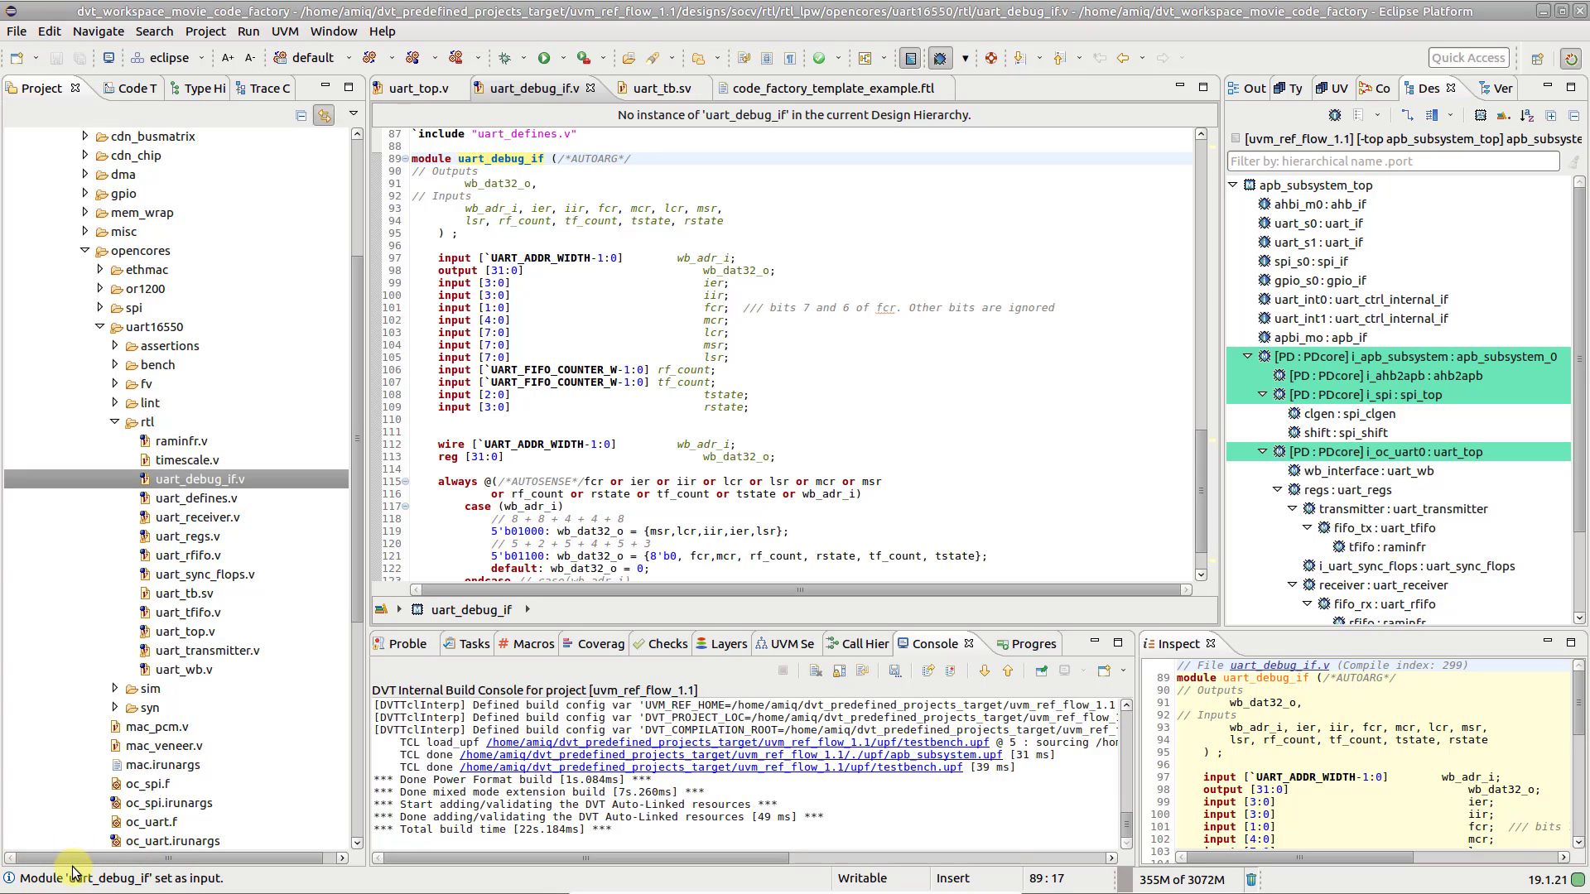
pyautogui.click(517, 159)
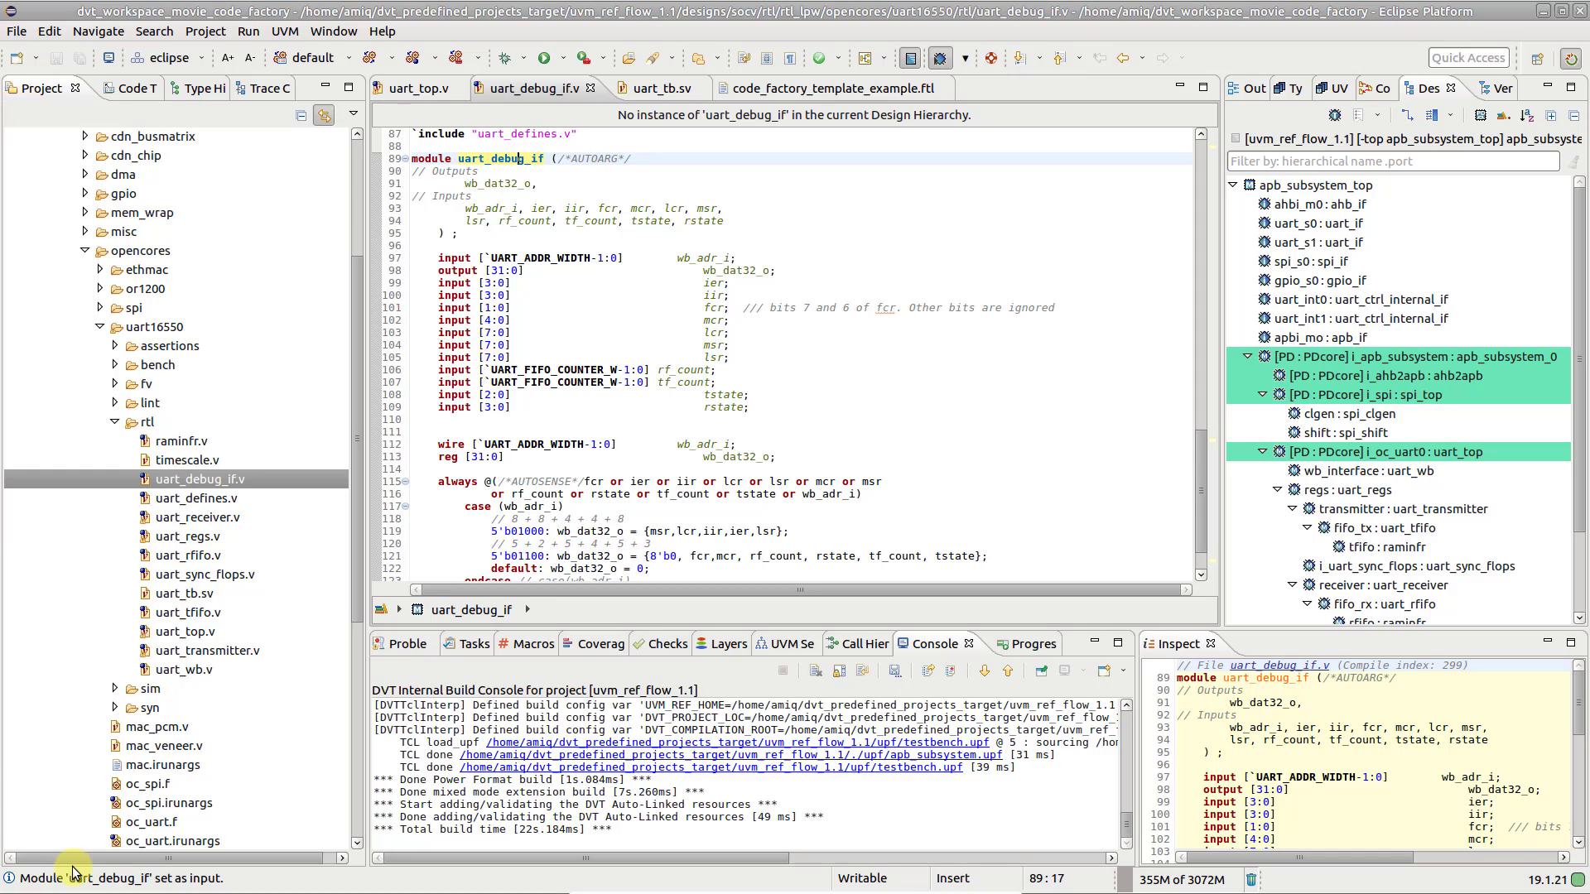
pyautogui.moveTo(112, 796)
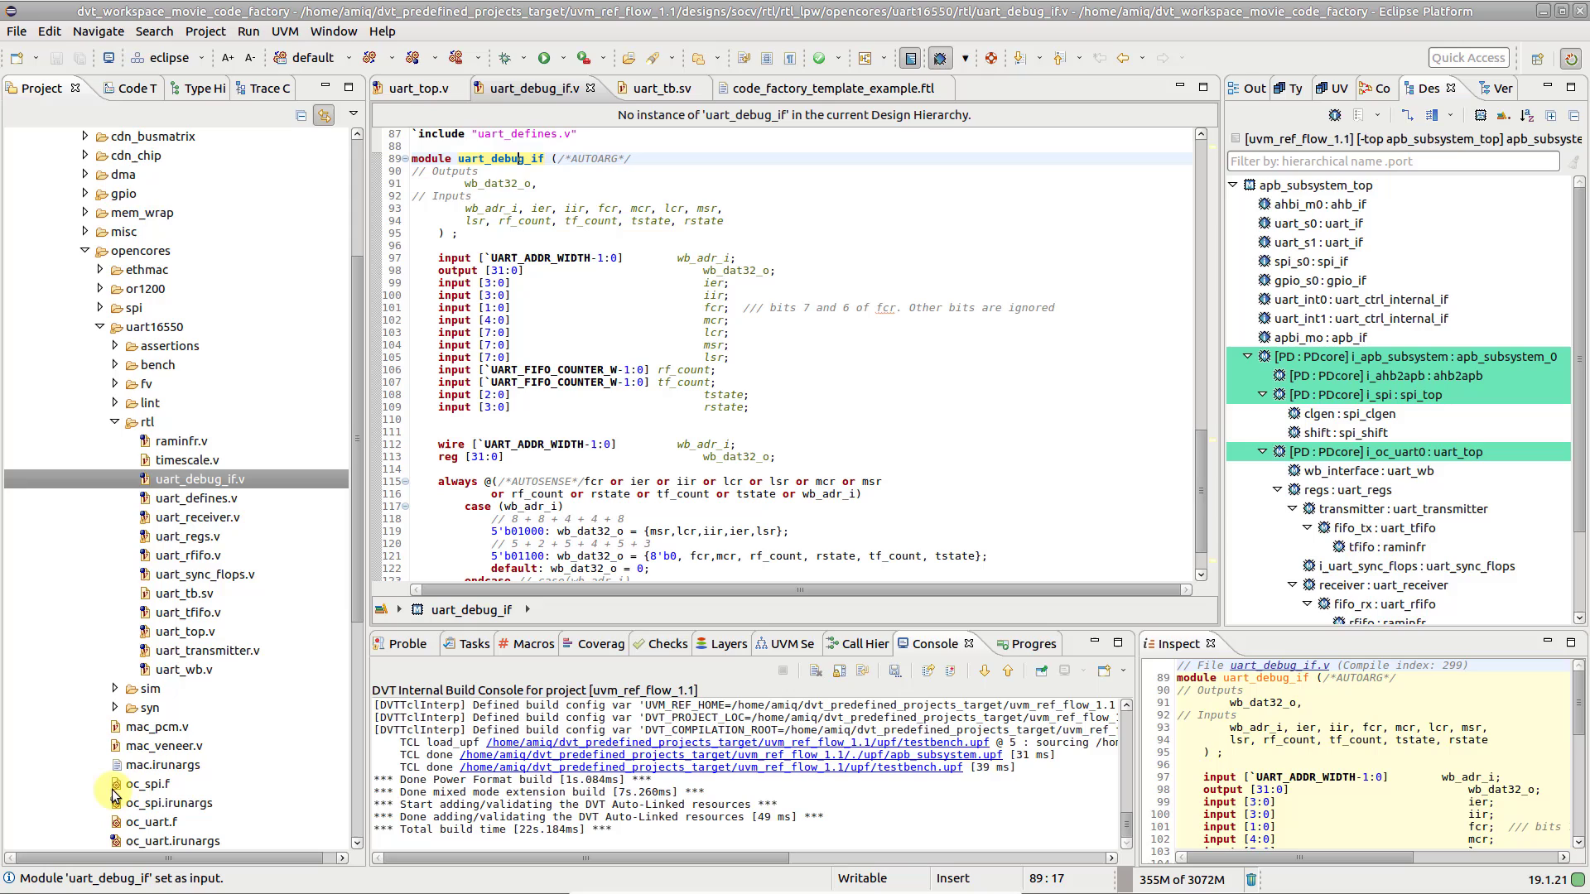
# In uart_top.v, insert a uart_debug_if instance on an empty line further down
pyautogui.click(416, 89)
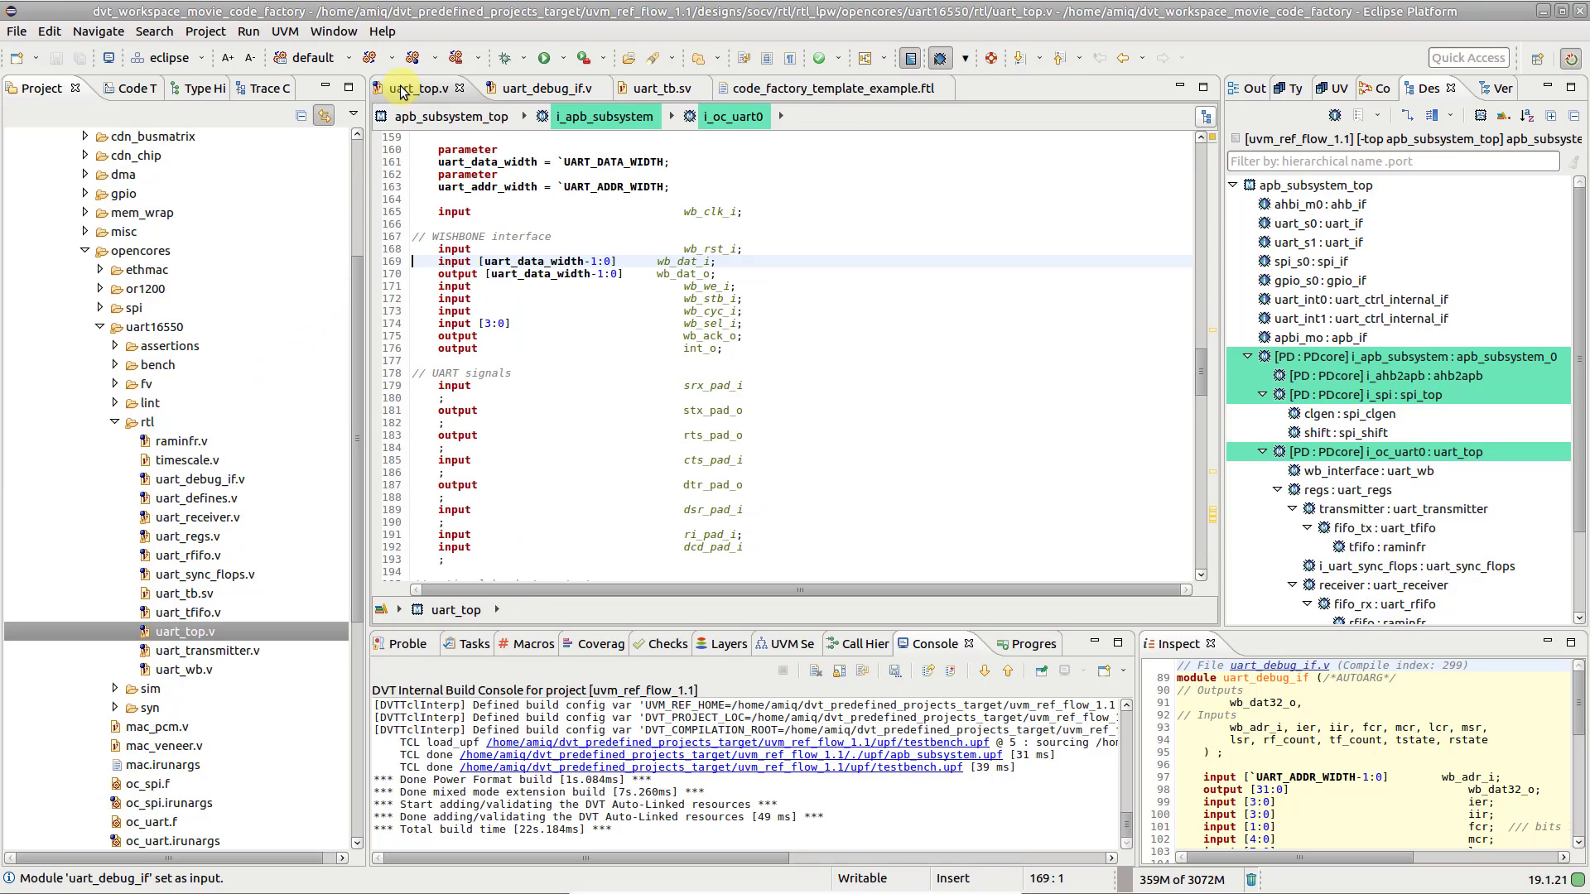
pyautogui.scroll(-3)
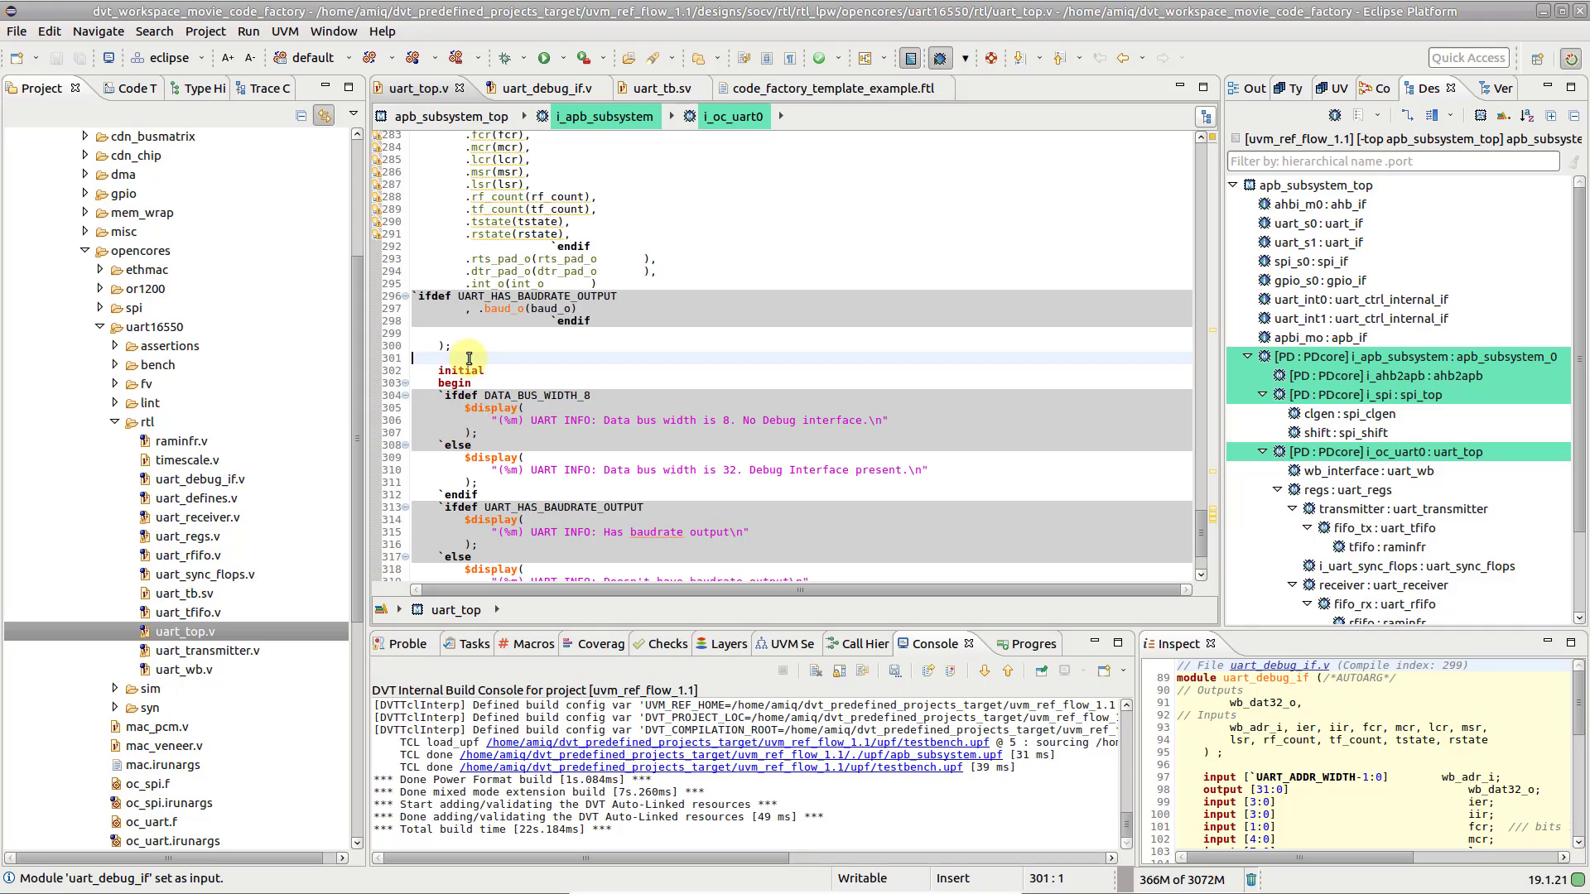
pyautogui.rightClick(466, 357)
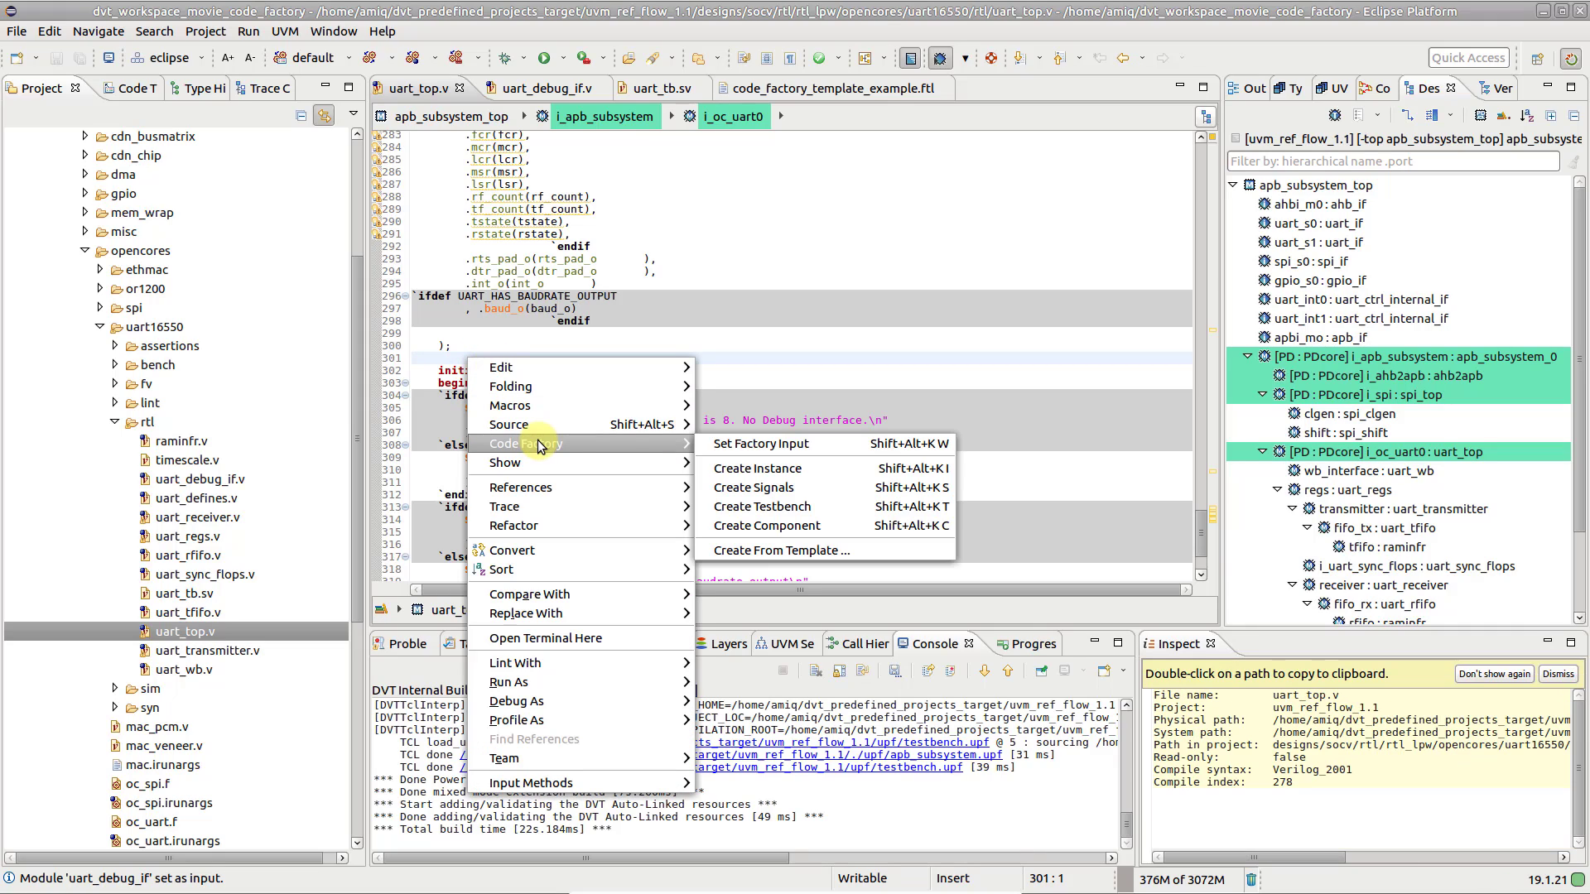
pyautogui.moveTo(755, 468)
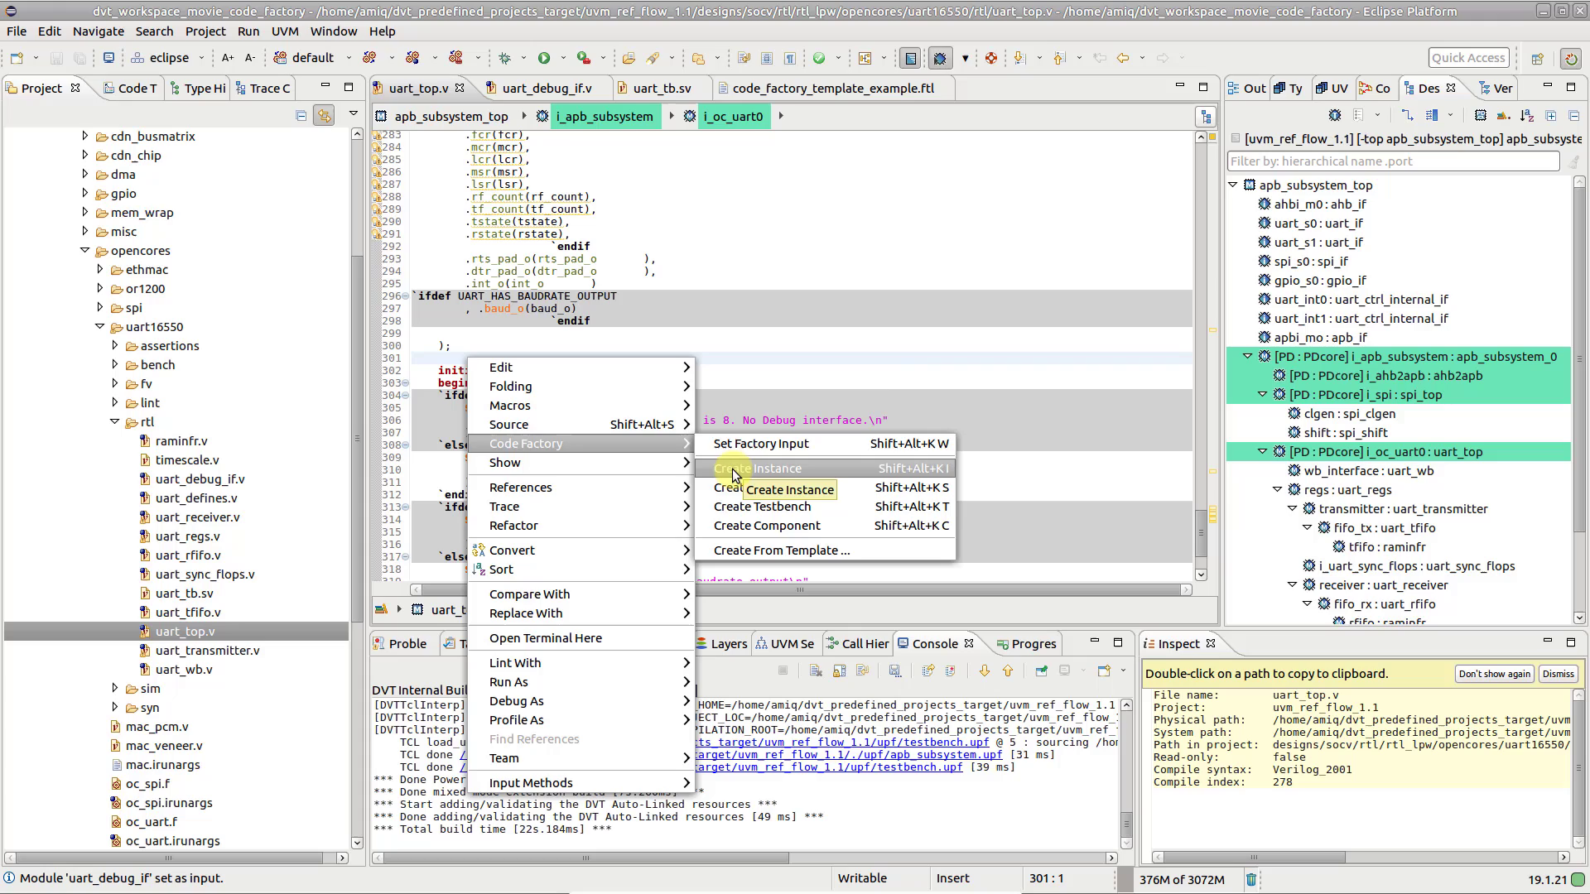
pyautogui.click(759, 467)
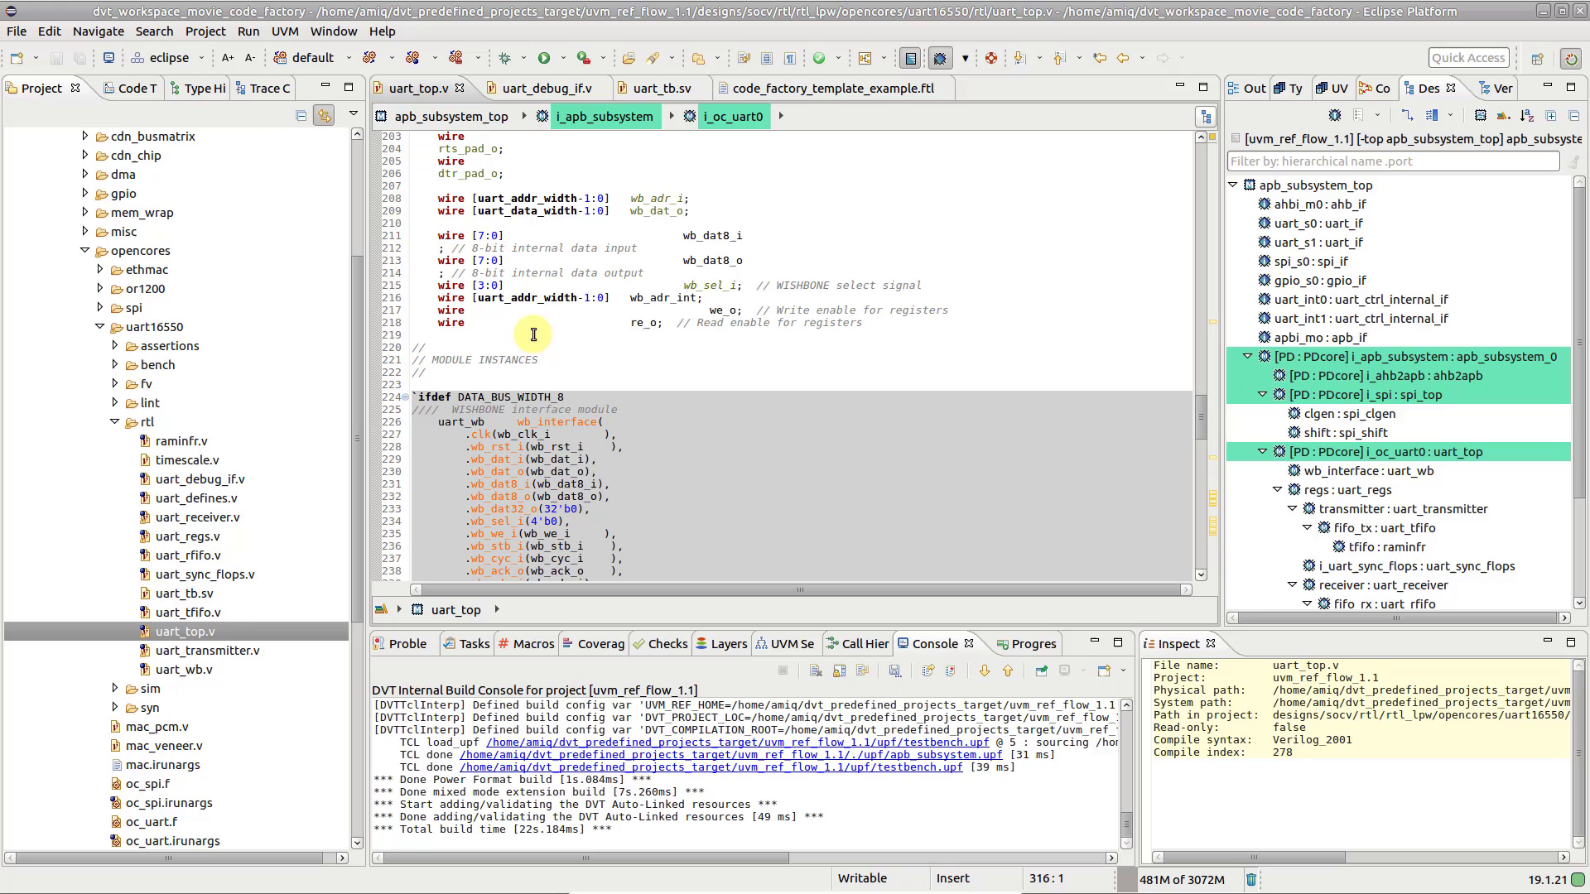
# Generate uart_debug_if port signals (wb_dat32_o, ier, iir, lcr, rstate) above MODULE INSTANCES
pyautogui.rightClick(534, 334)
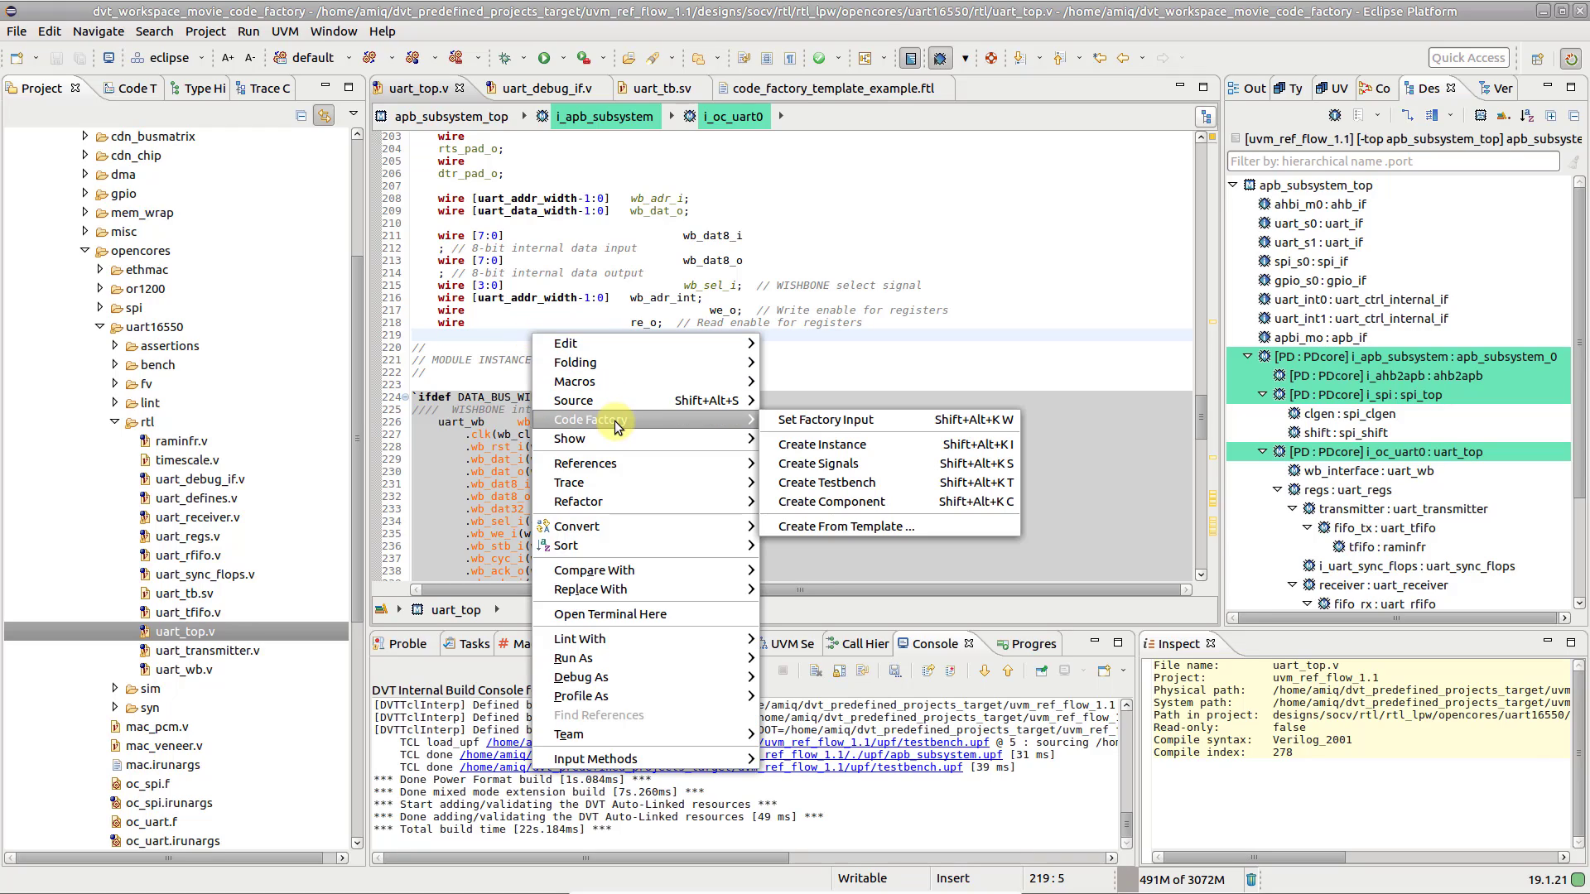
pyautogui.moveTo(821, 464)
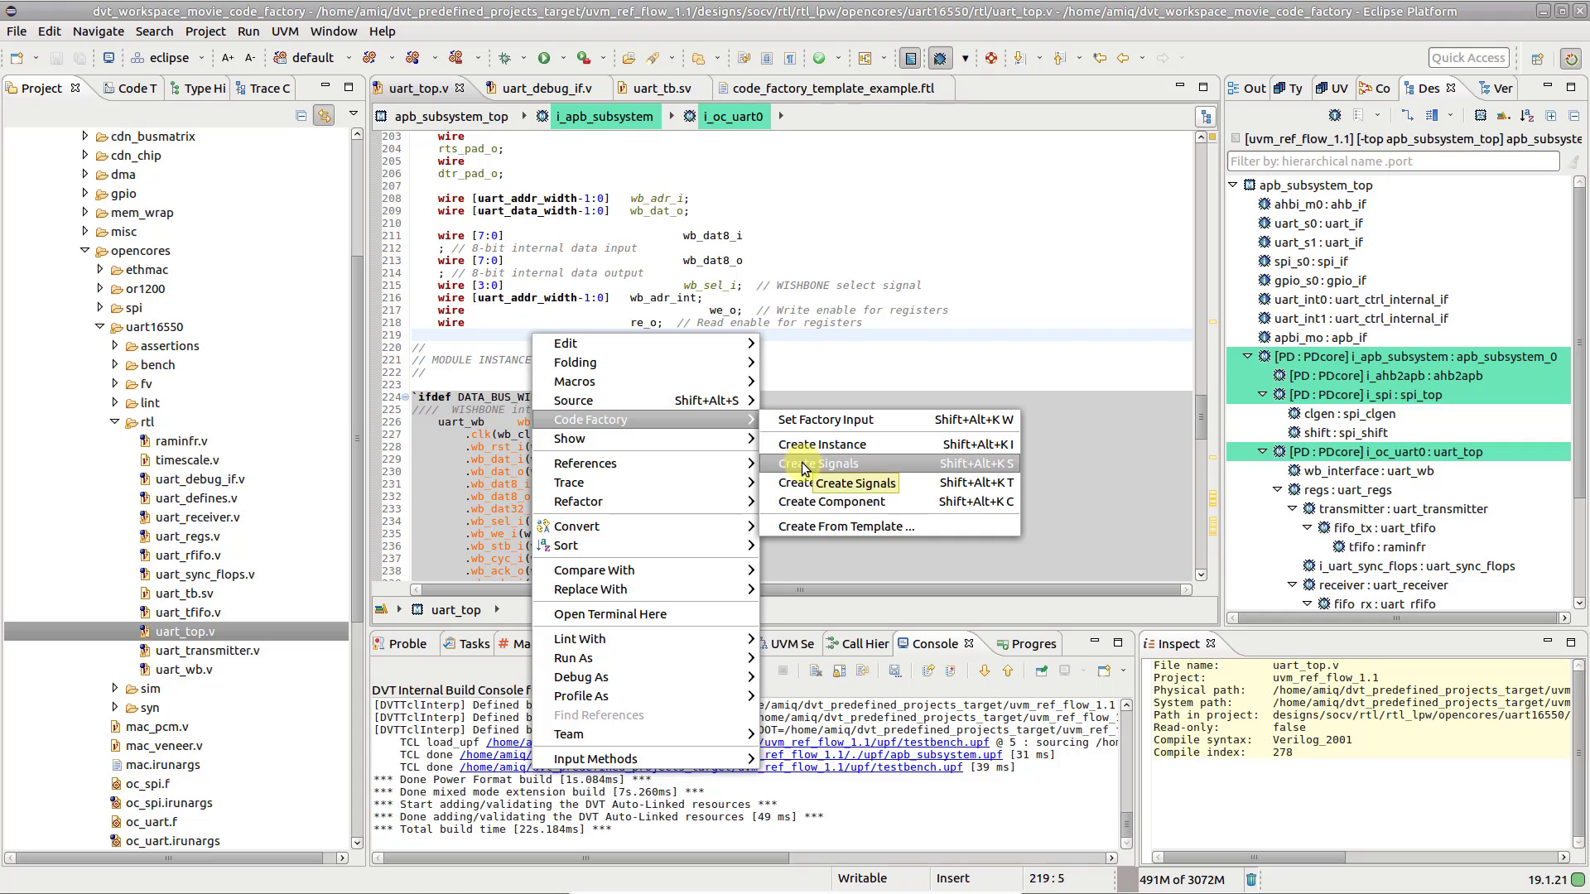
pyautogui.click(852, 482)
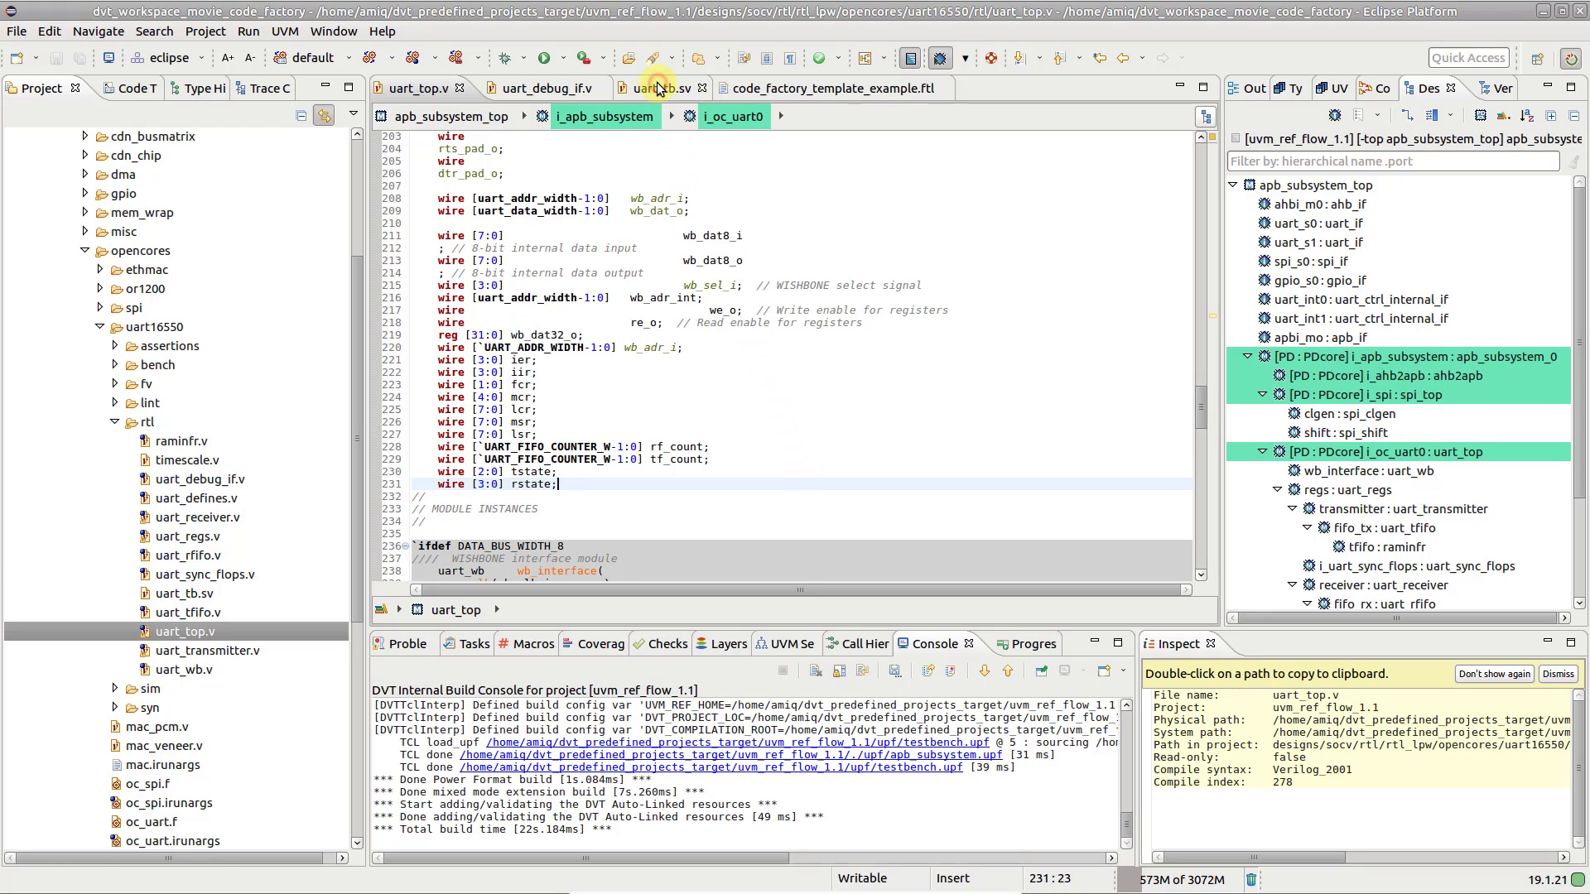
# Fill the empty uart_tb.sv with a uart_debug_if_tb testbench: dut, zeroed inputs, clock
pyautogui.rightClick(669, 89)
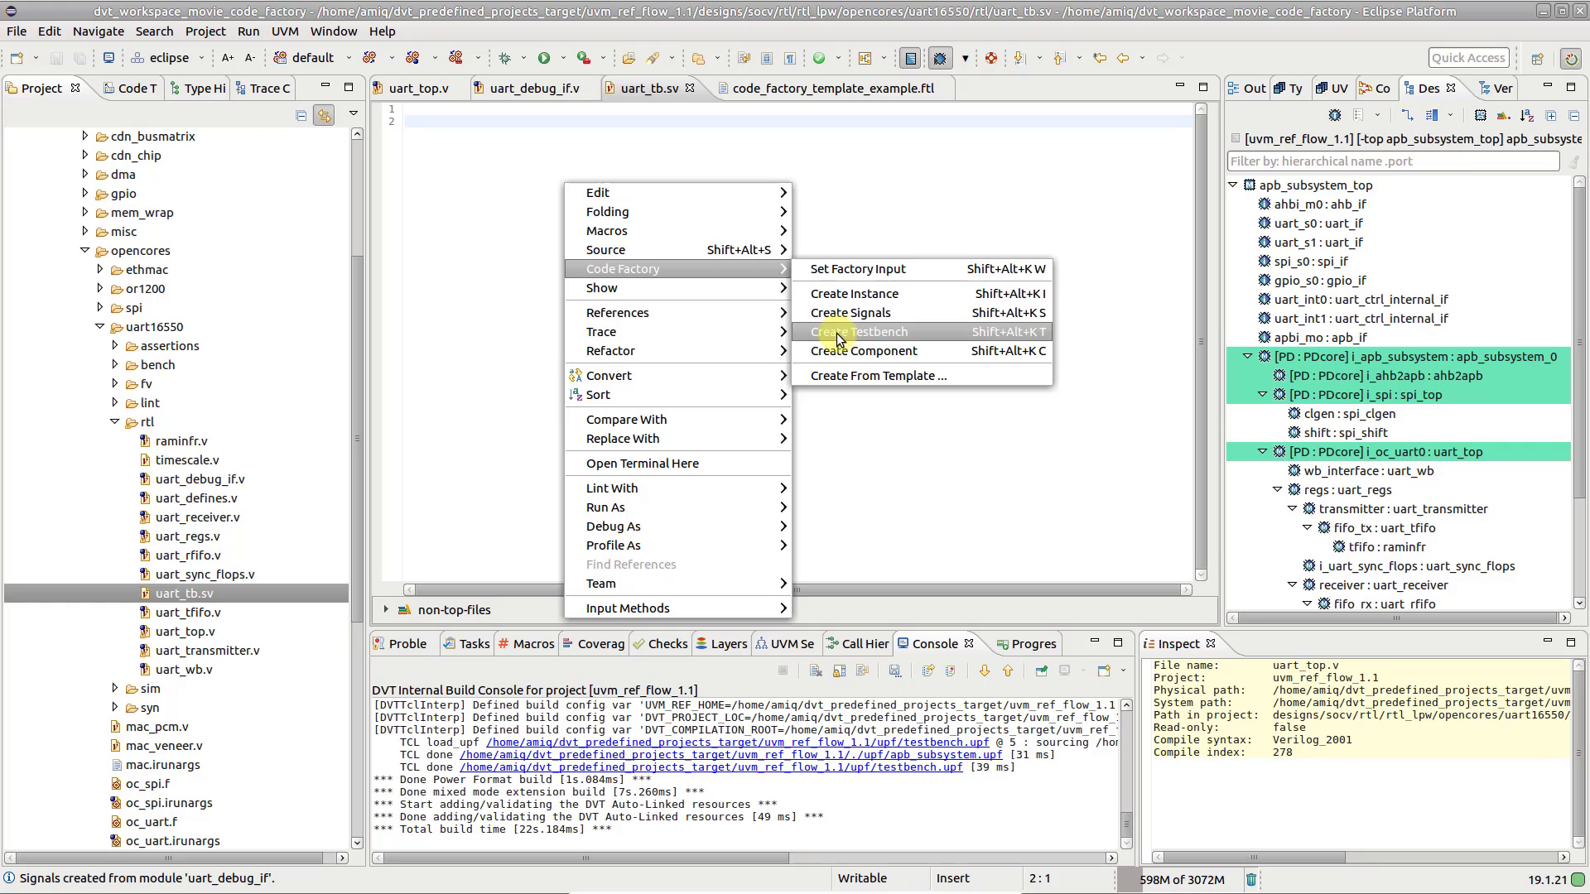
pyautogui.click(858, 331)
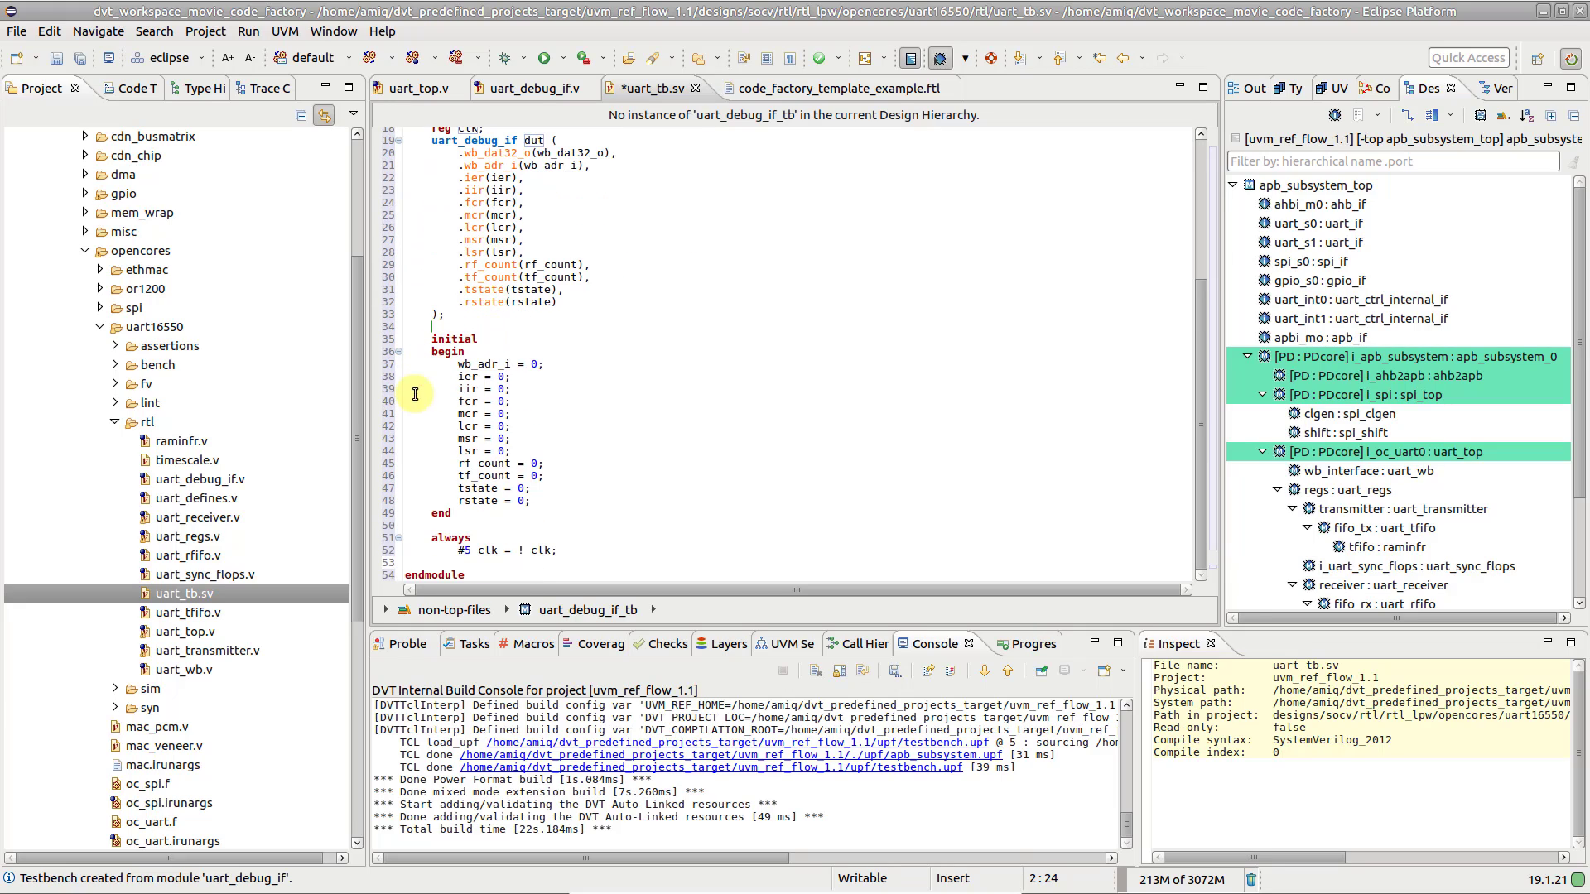
pyautogui.moveTo(550, 524)
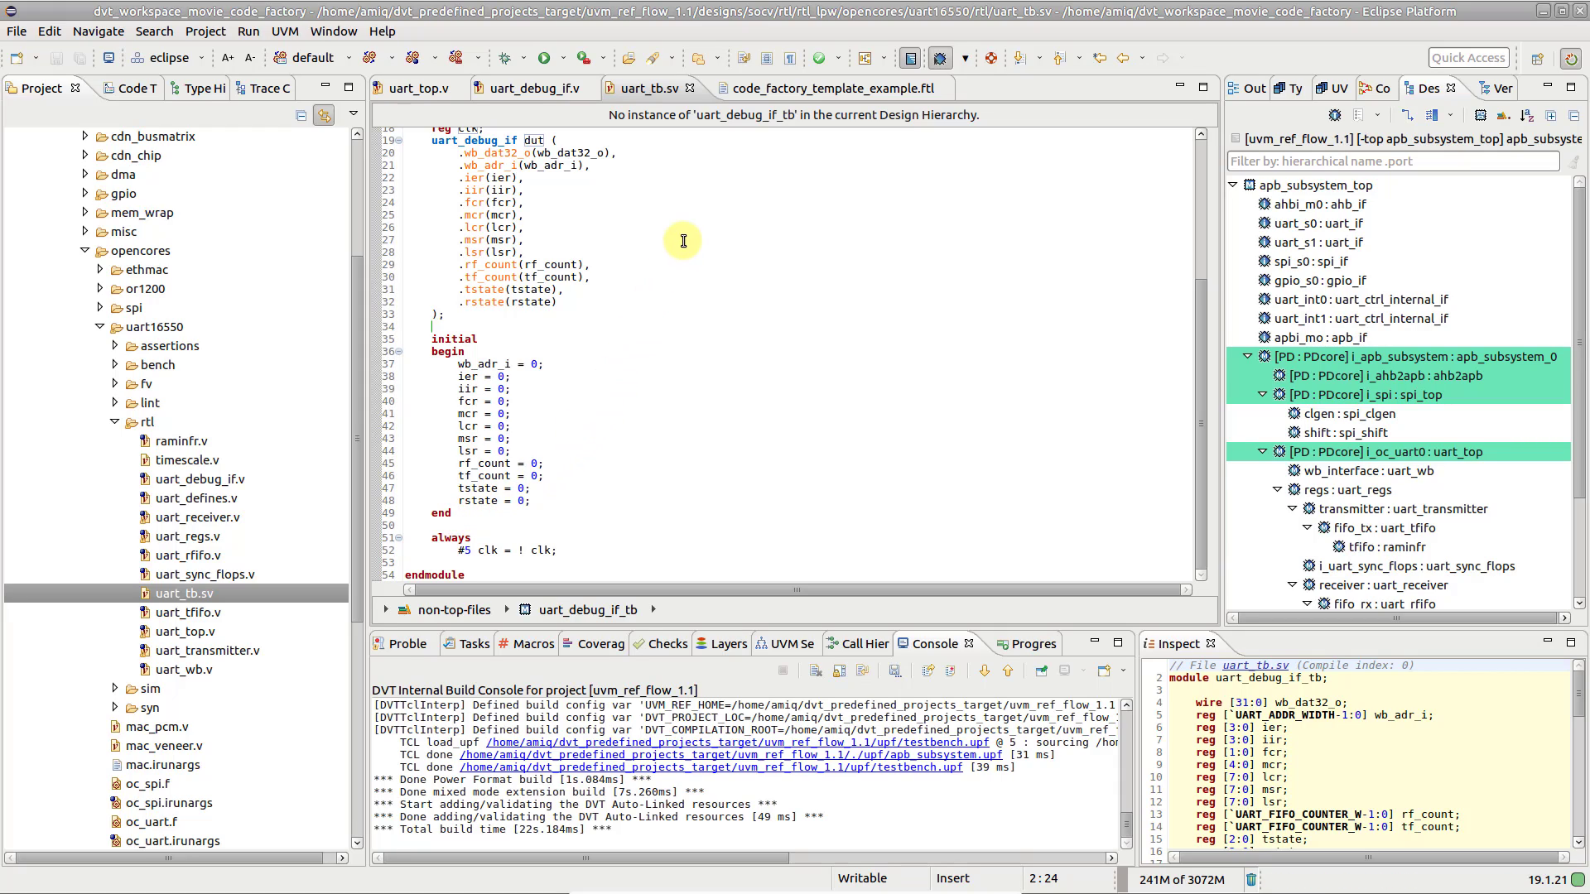
# Review the code_factory_template_example.ftl template and its port-direction check
pyautogui.click(823, 88)
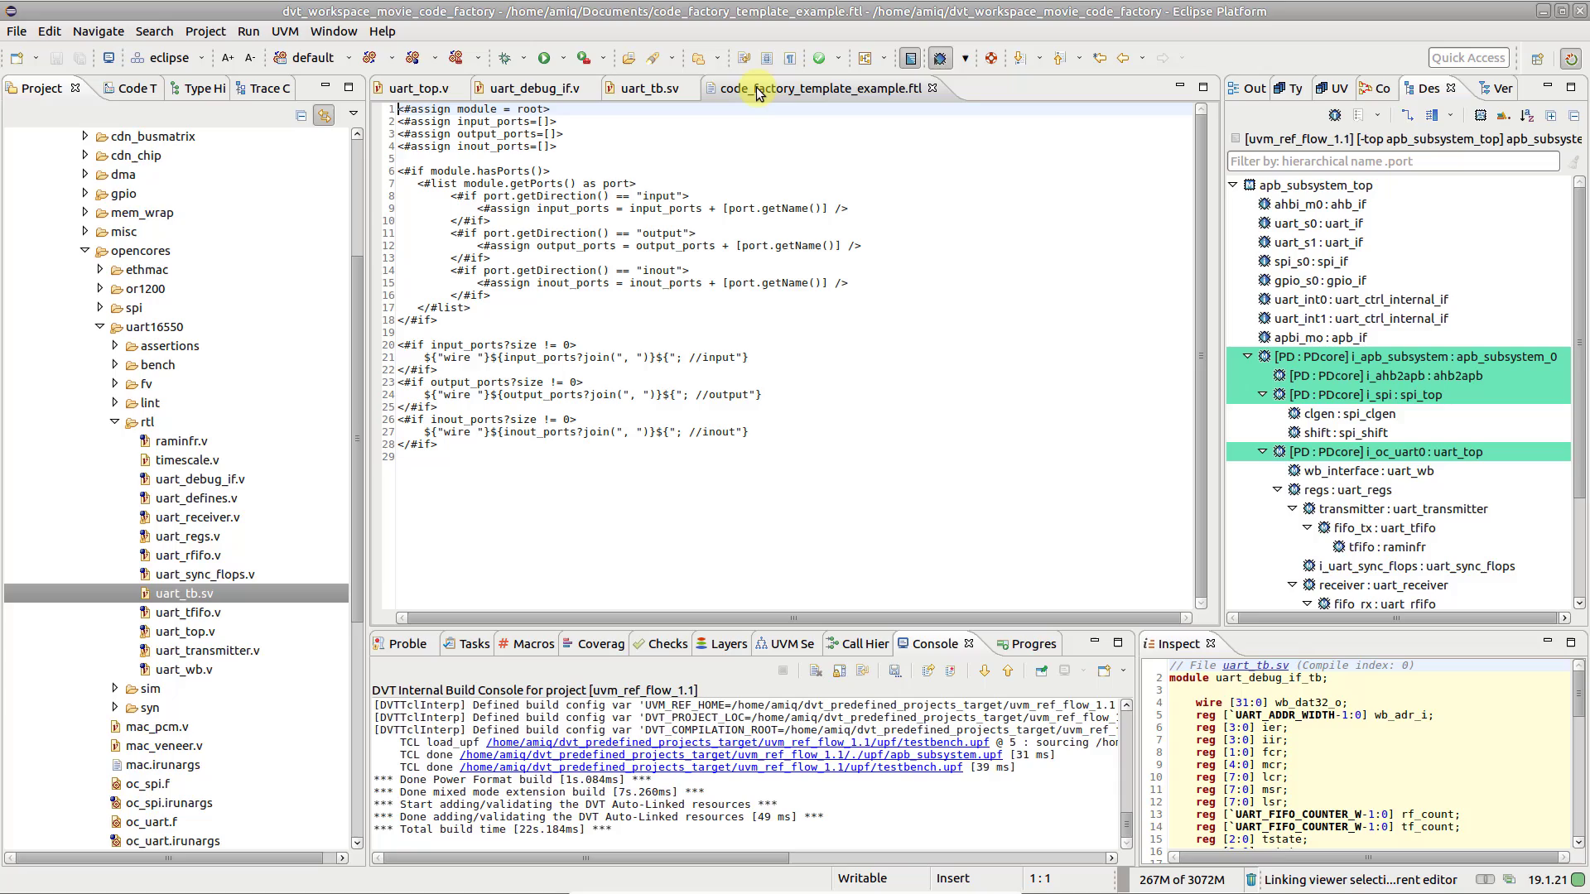
pyautogui.moveTo(768, 124)
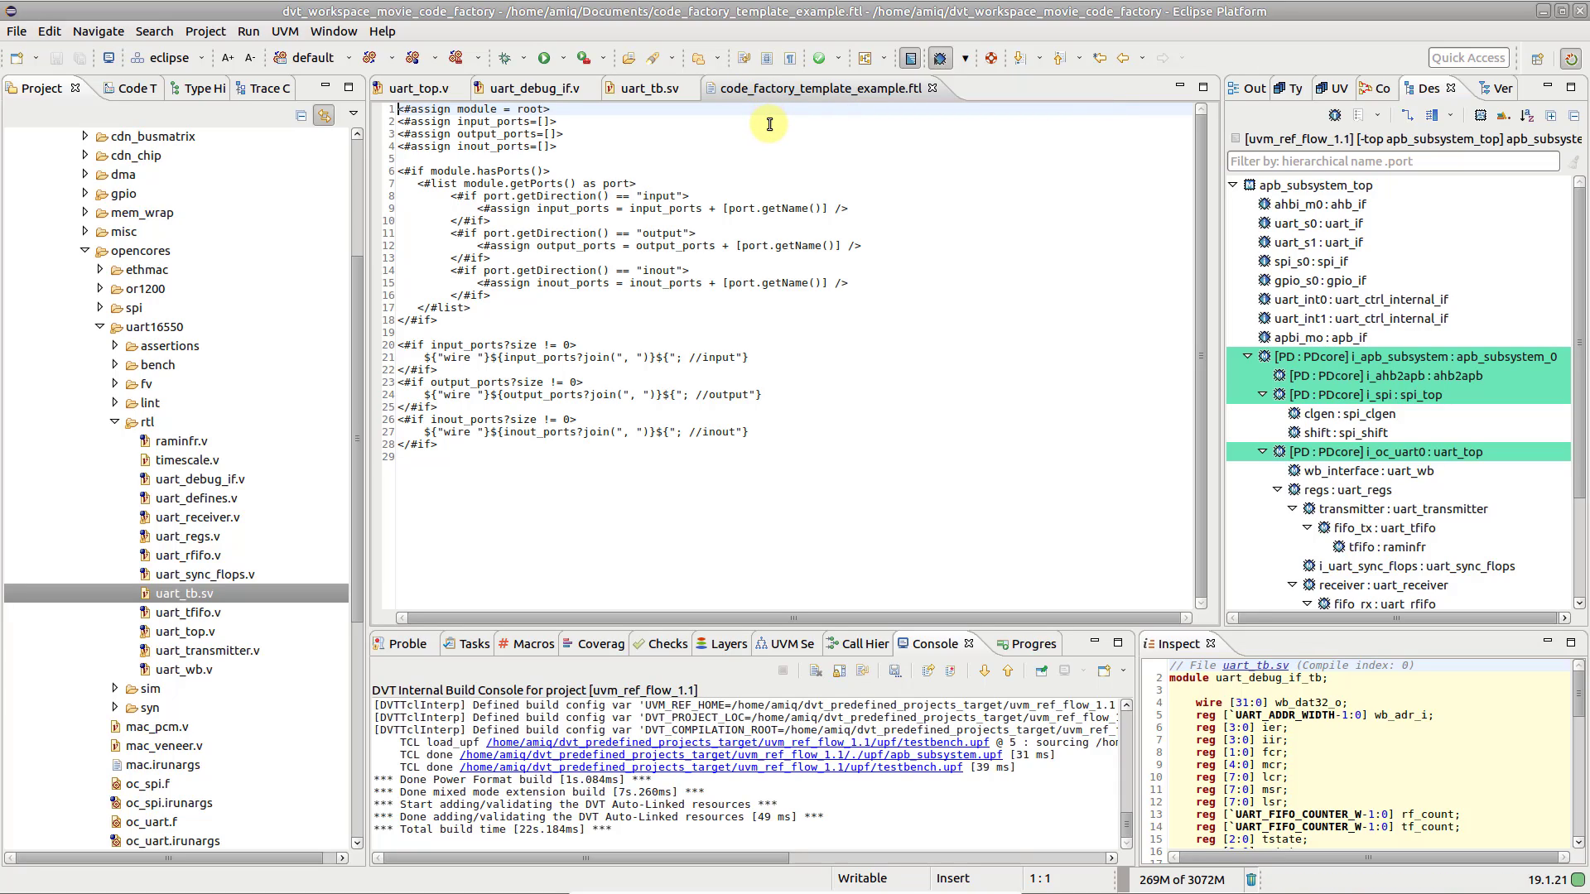
pyautogui.moveTo(740, 138)
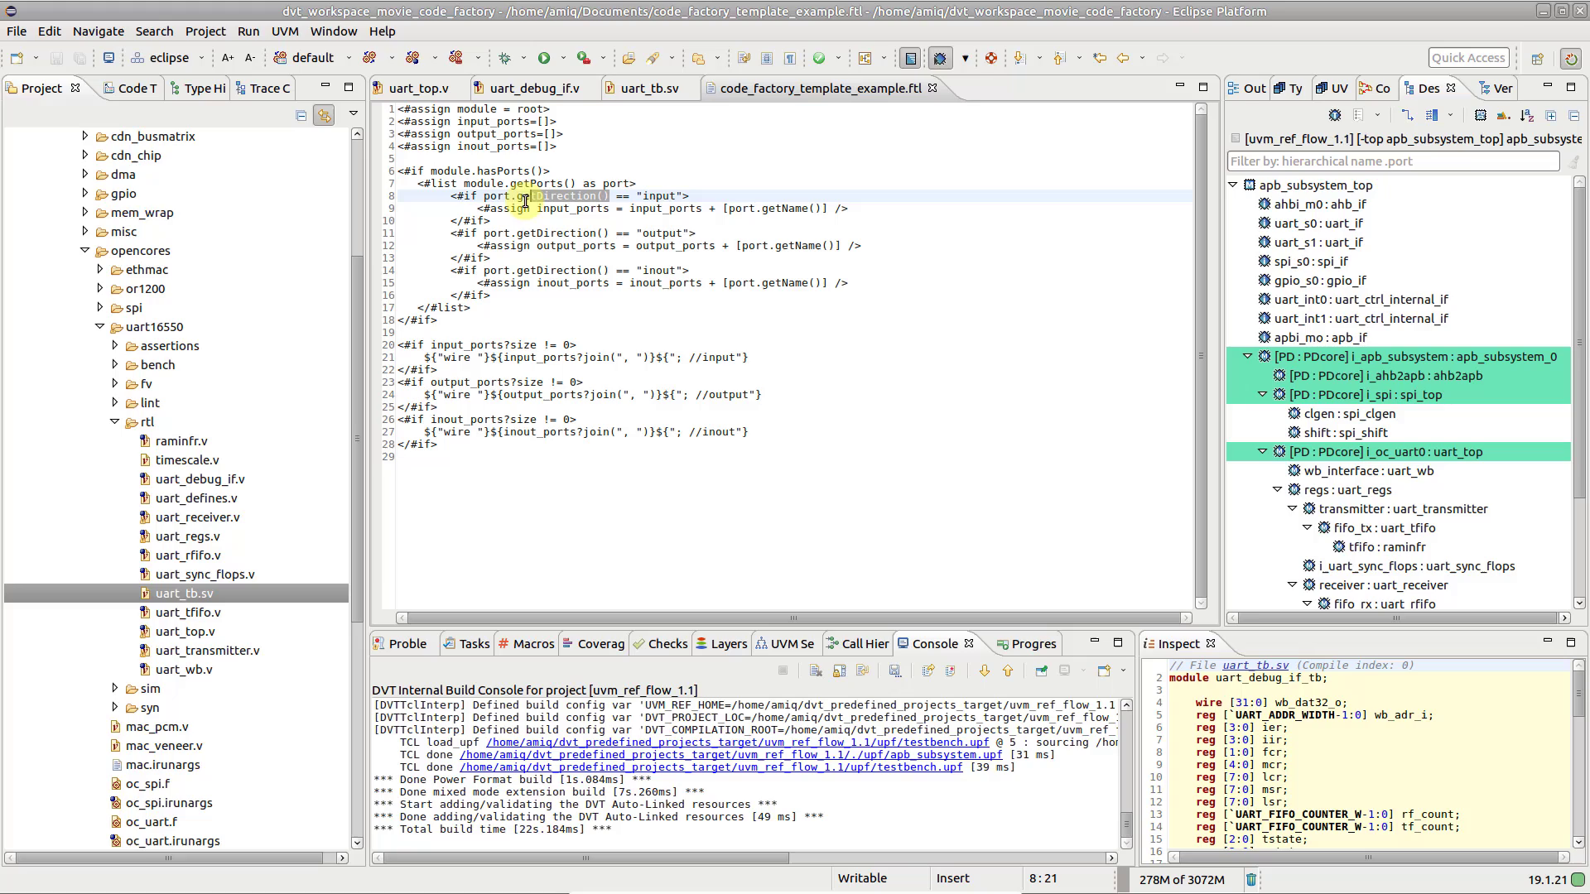
pyautogui.click(752, 245)
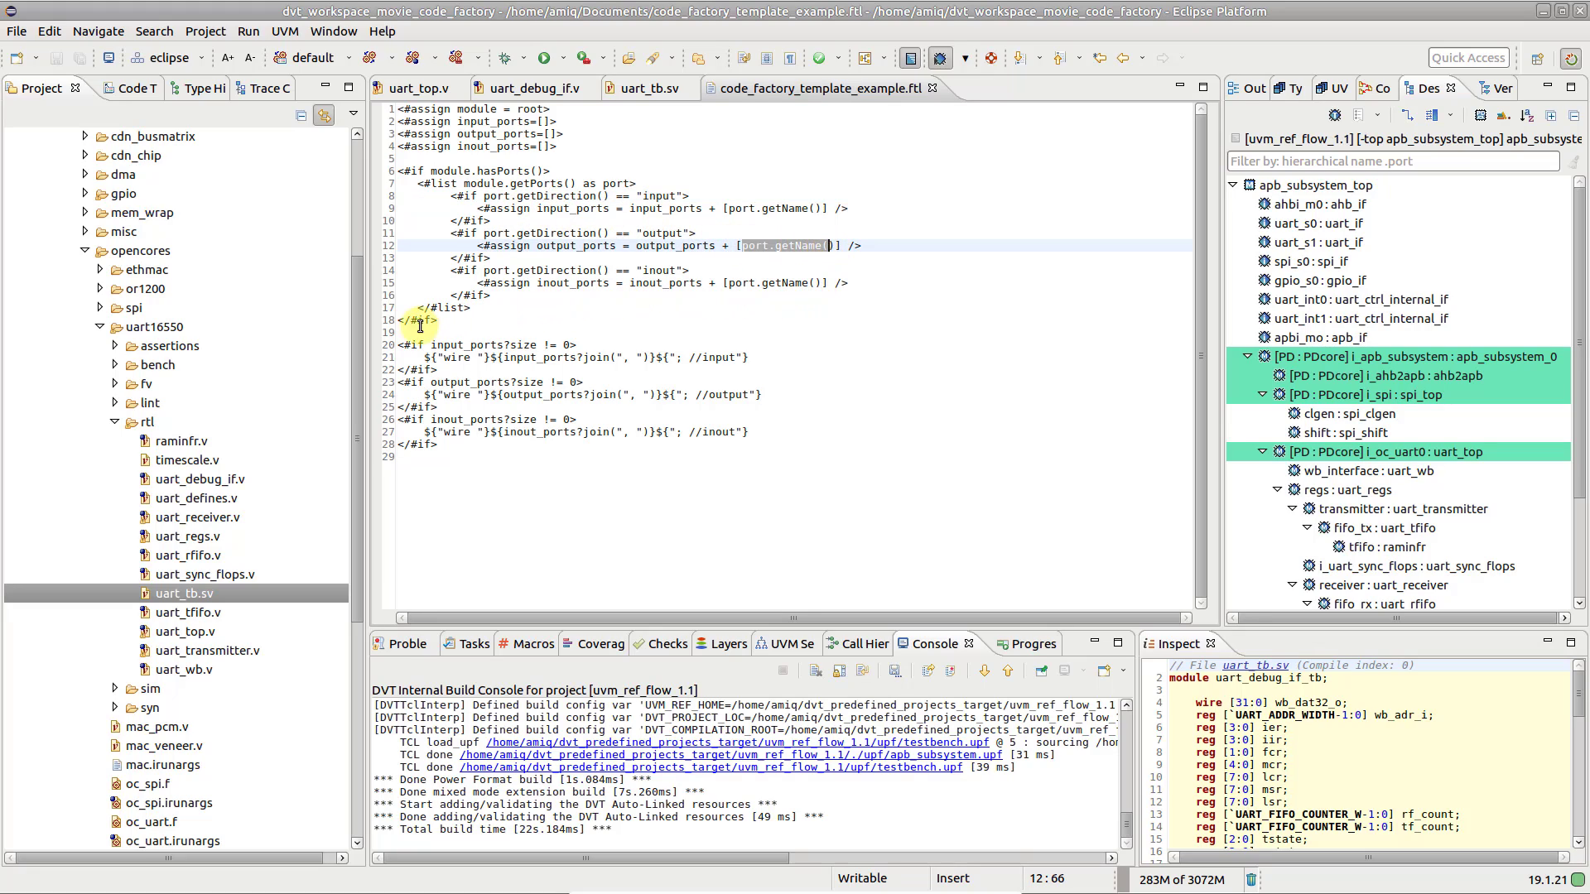
pyautogui.moveTo(537, 333)
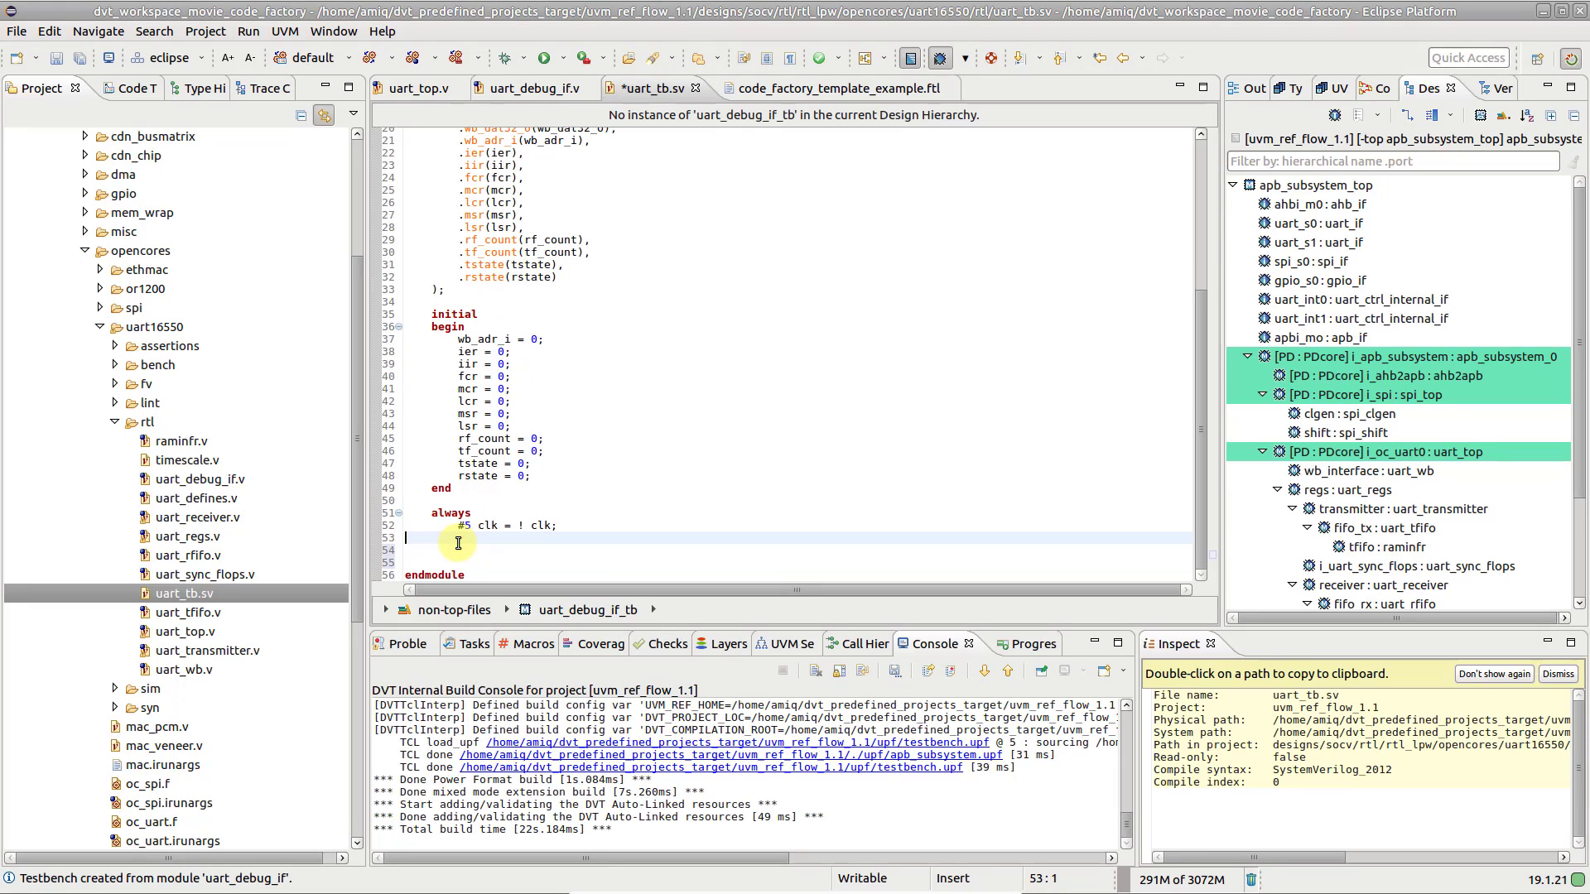
# Append code_factory_template_example wire declarations after the clock toggle in uart_tb.sv
pyautogui.rightClick(458, 542)
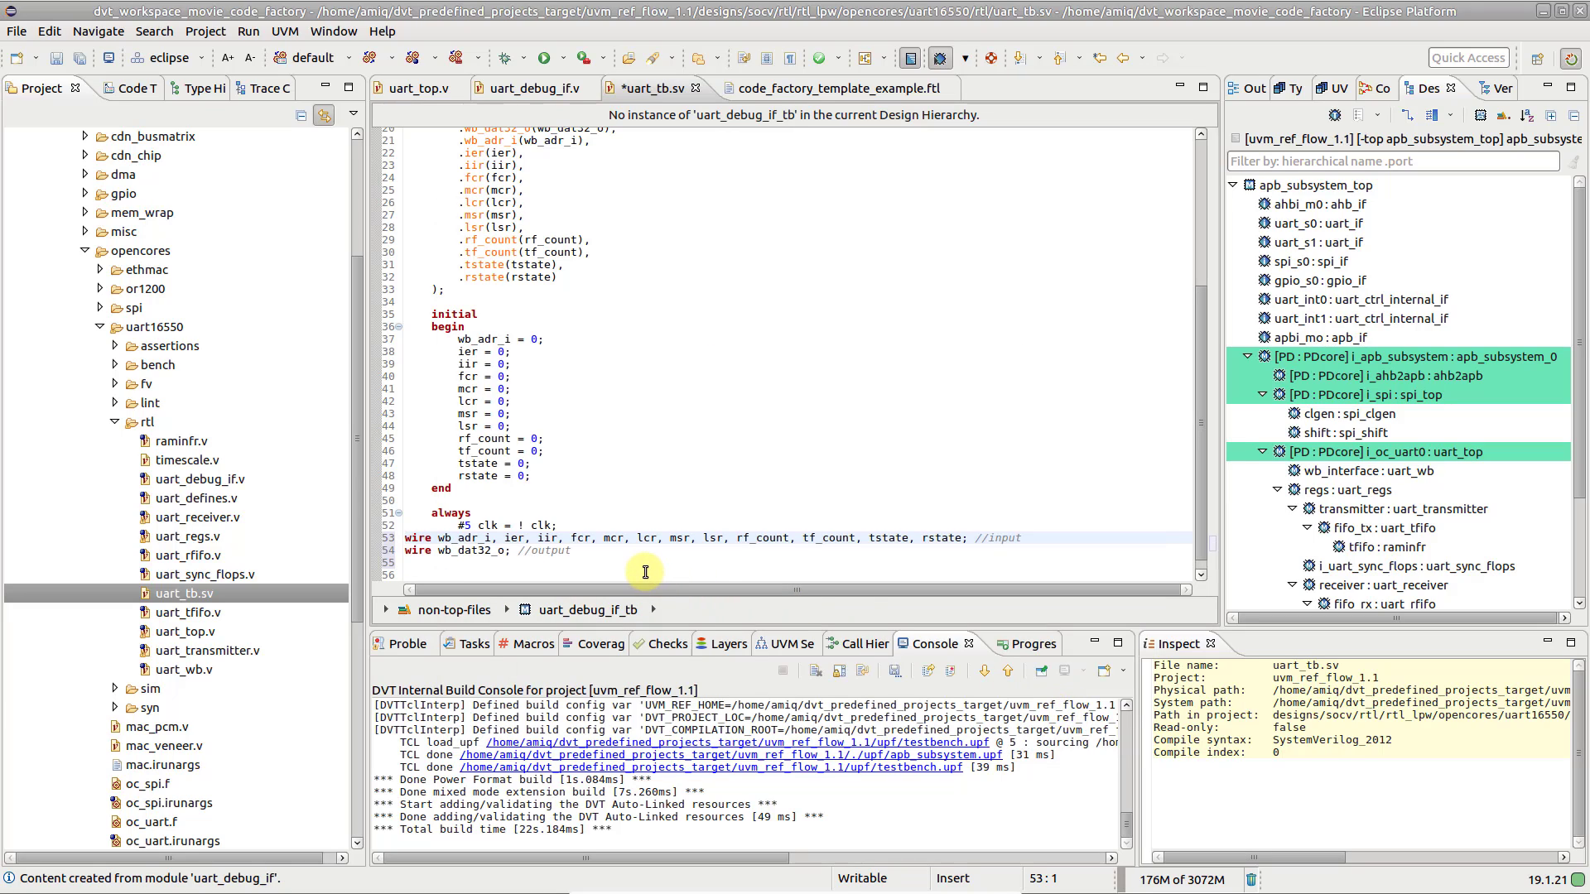
pyautogui.rightClick(645, 570)
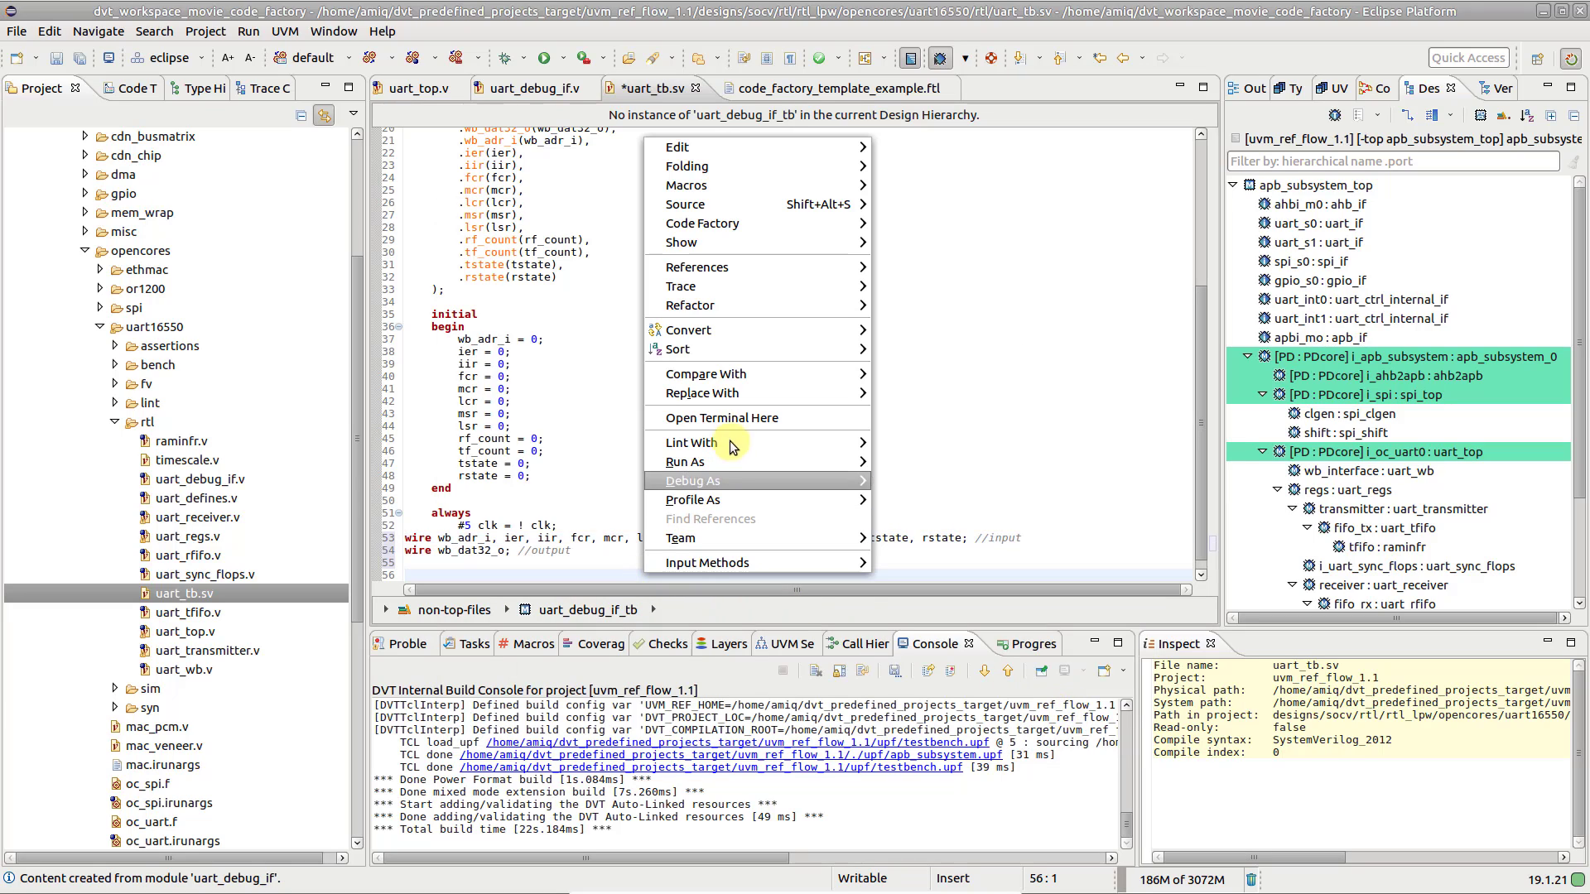
pyautogui.moveTo(703, 222)
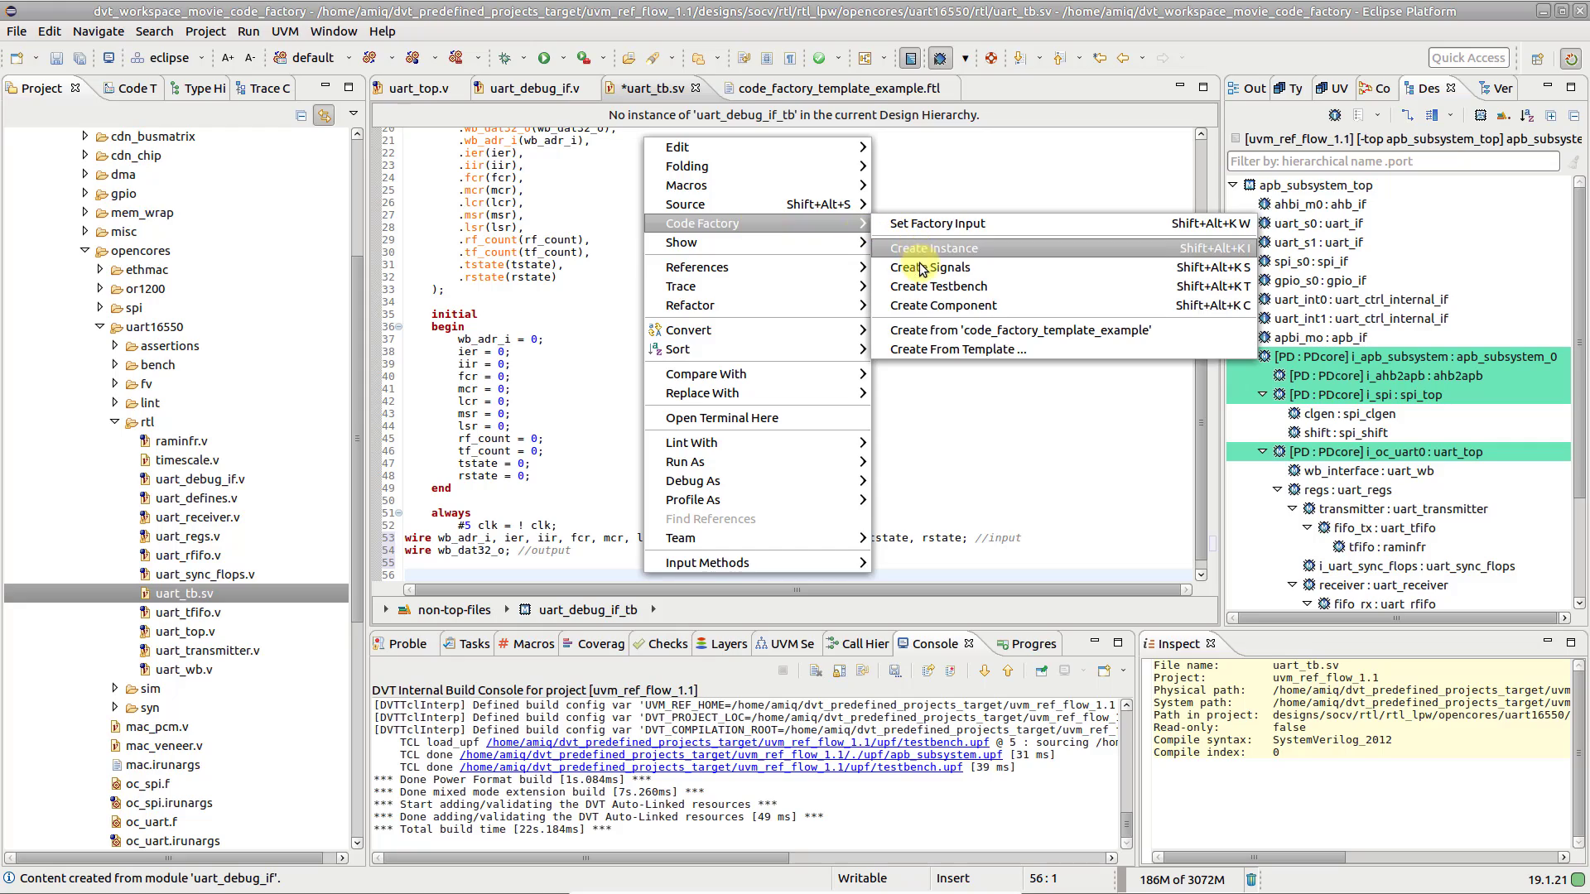